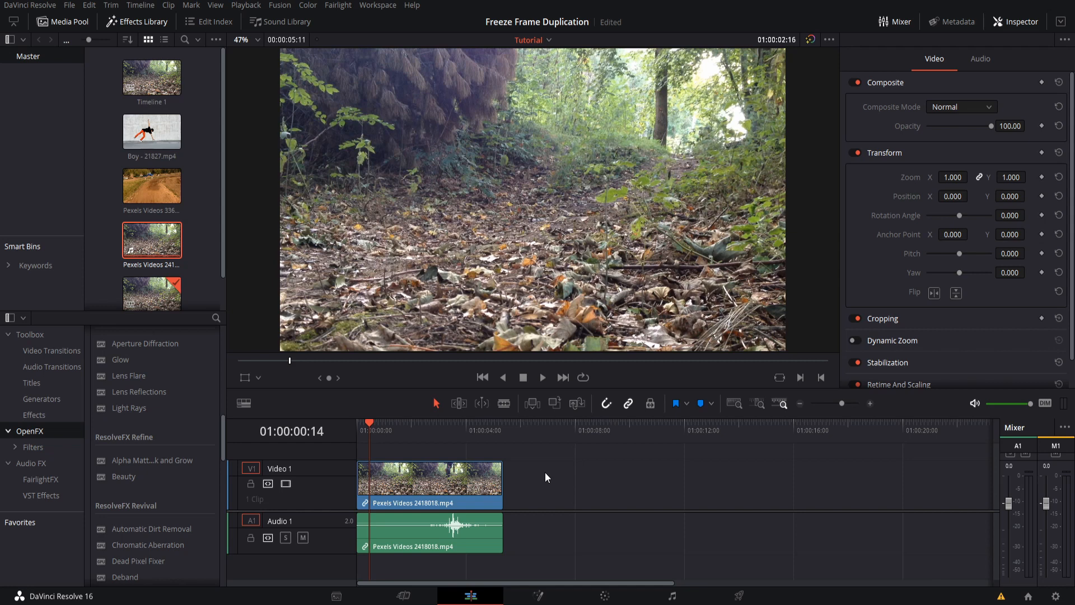
Step: Select the forest biking clip on V1/A1 so it can be duplicated
{"action": "left_click", "coordinate": [542, 377]}
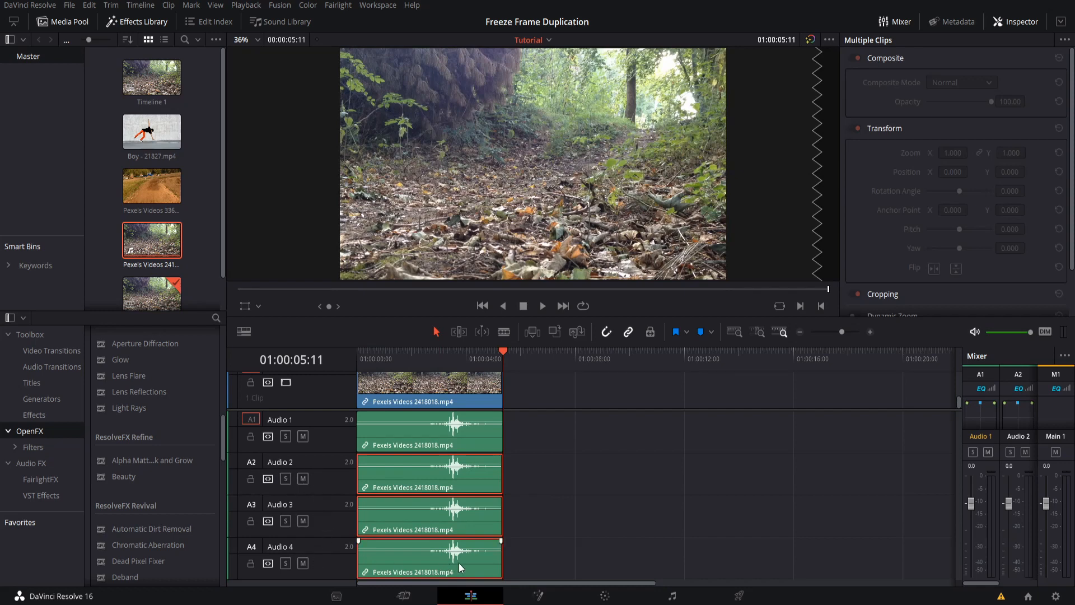
Step: Deselect the duplicates and place the playhead at 01:00:01:06, where the rider appears
{"action": "key", "text": "Delete"}
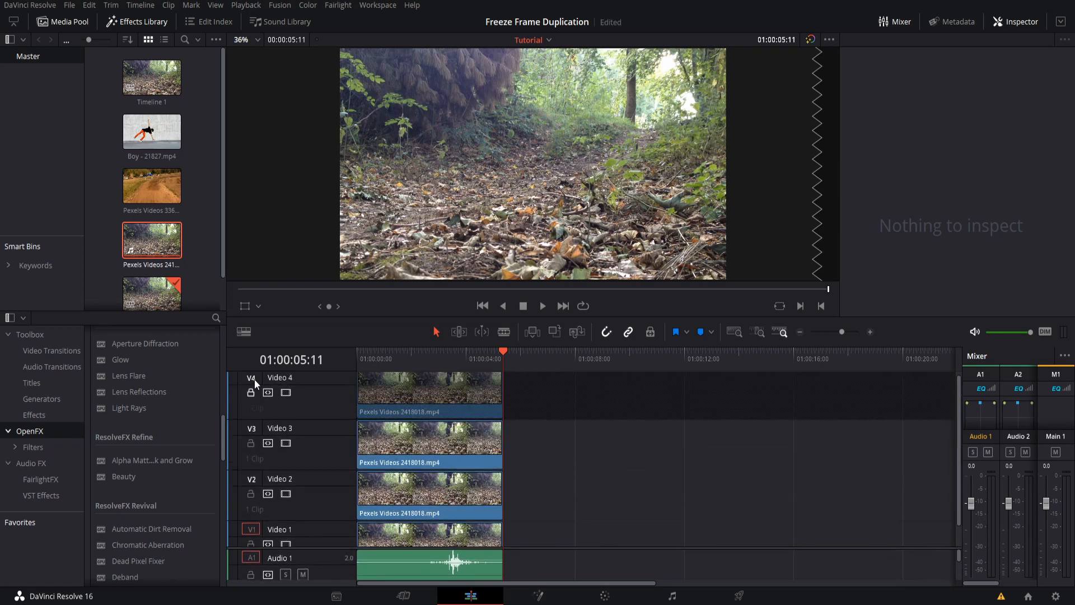
{"action": "left_click", "coordinate": [429, 387]}
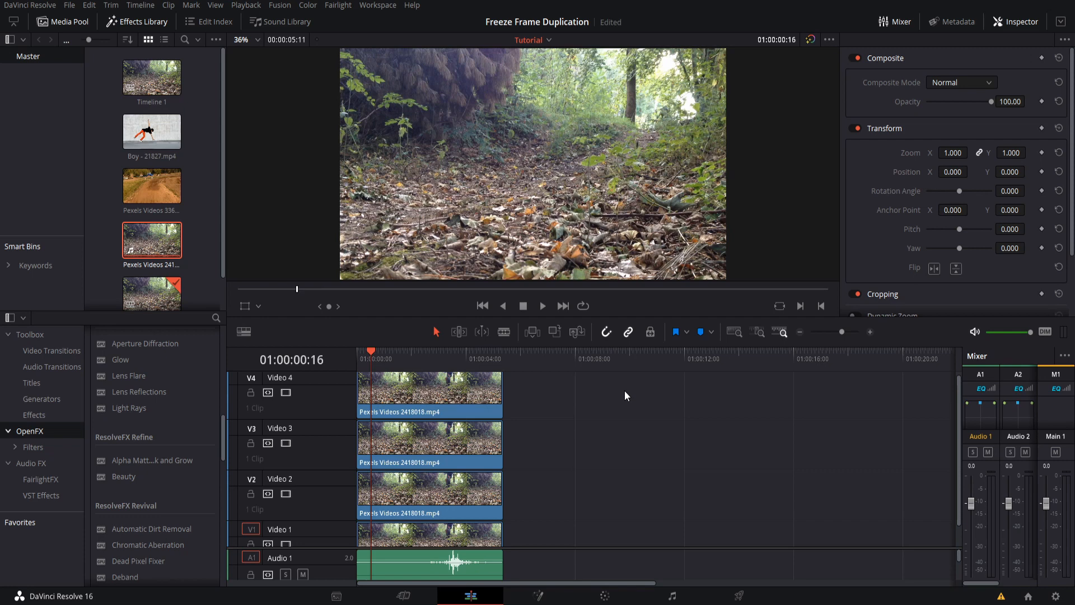
{"action": "left_click", "coordinate": [389, 352]}
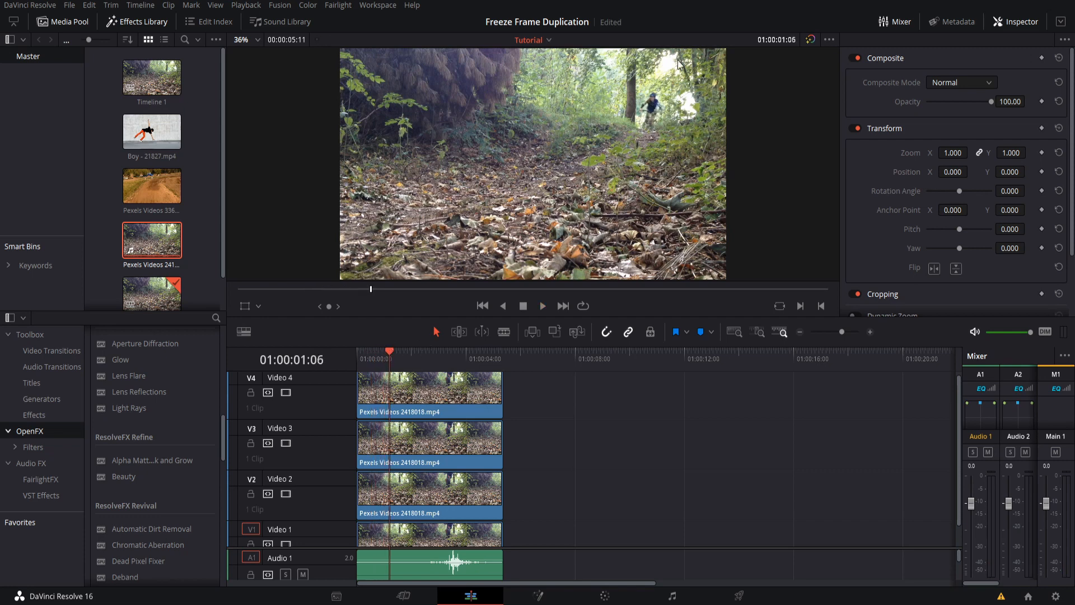
{"action": "mouse_move", "coordinate": [657, 96]}
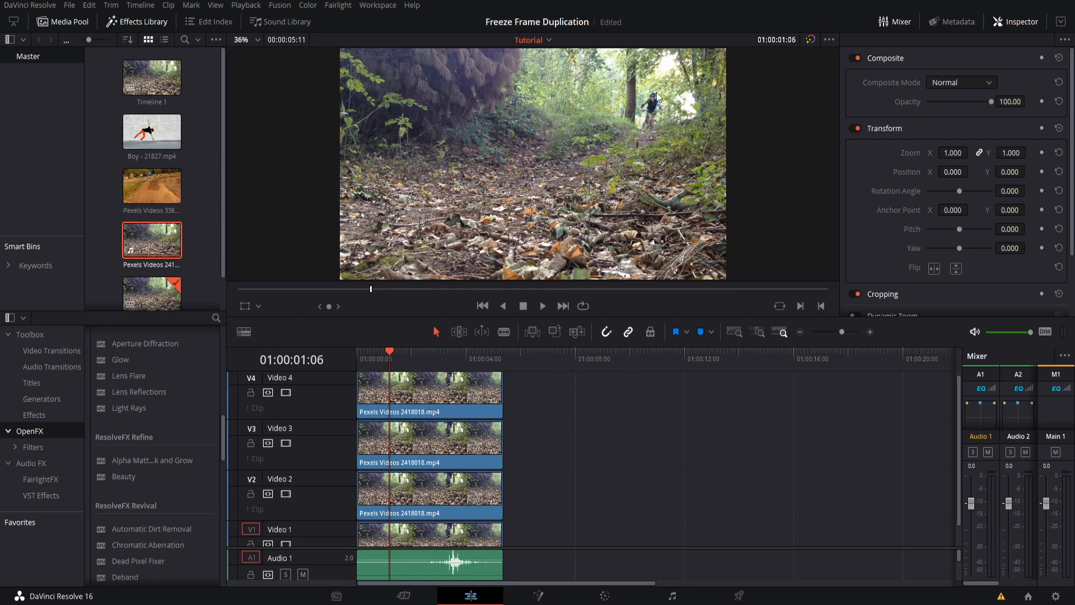
{"action": "mouse_move", "coordinate": [652, 126]}
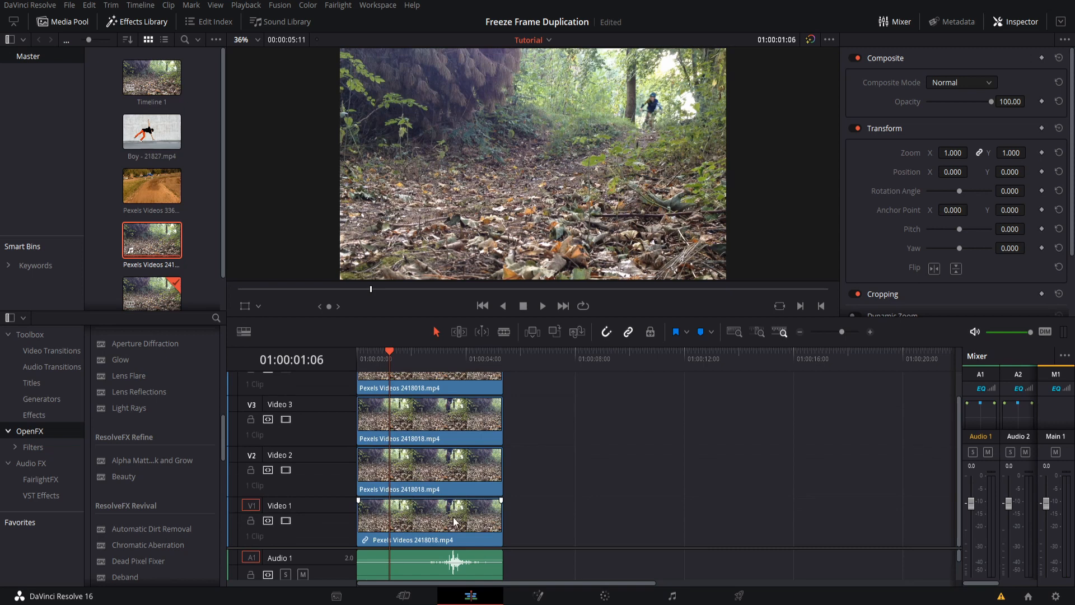
Step: Trim the V2 copy to start at the playhead and change its speed to Freeze frame
{"action": "left_click", "coordinate": [430, 470]}
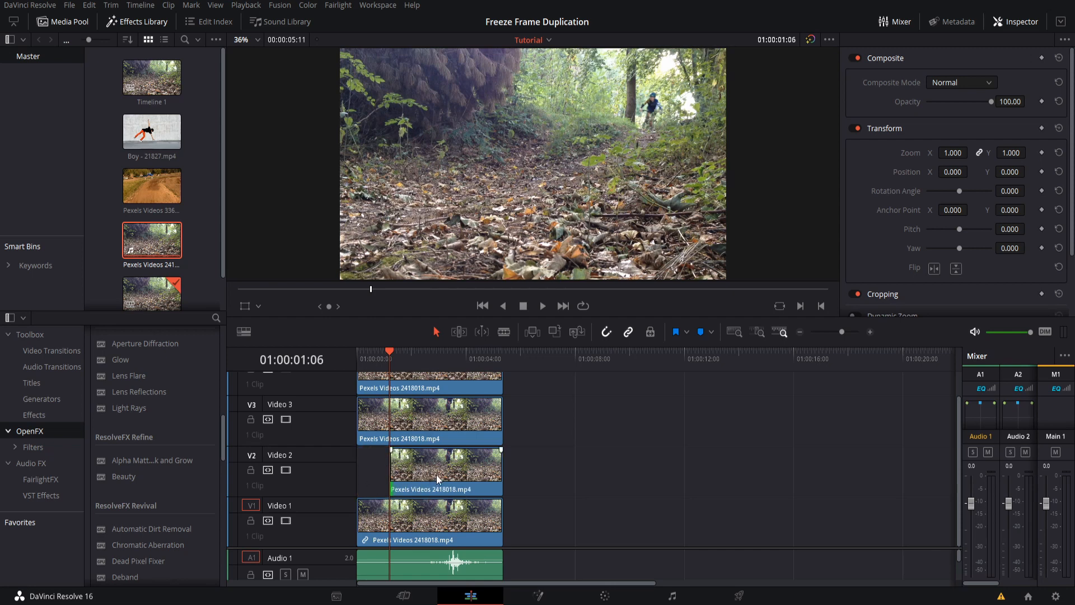
{"action": "left_click", "coordinate": [445, 470]}
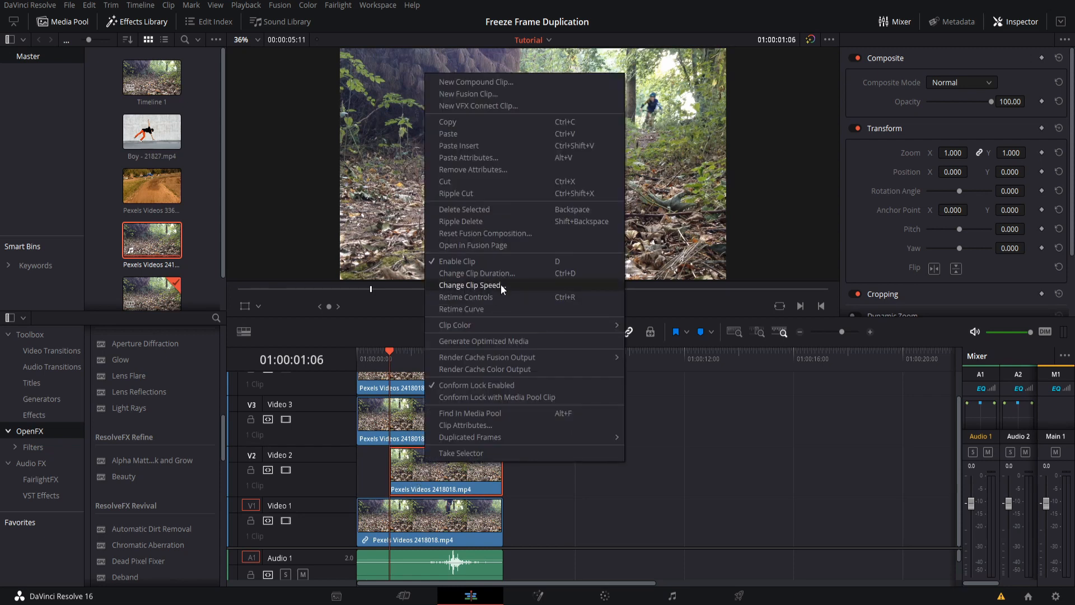
{"action": "left_click", "coordinate": [471, 285]}
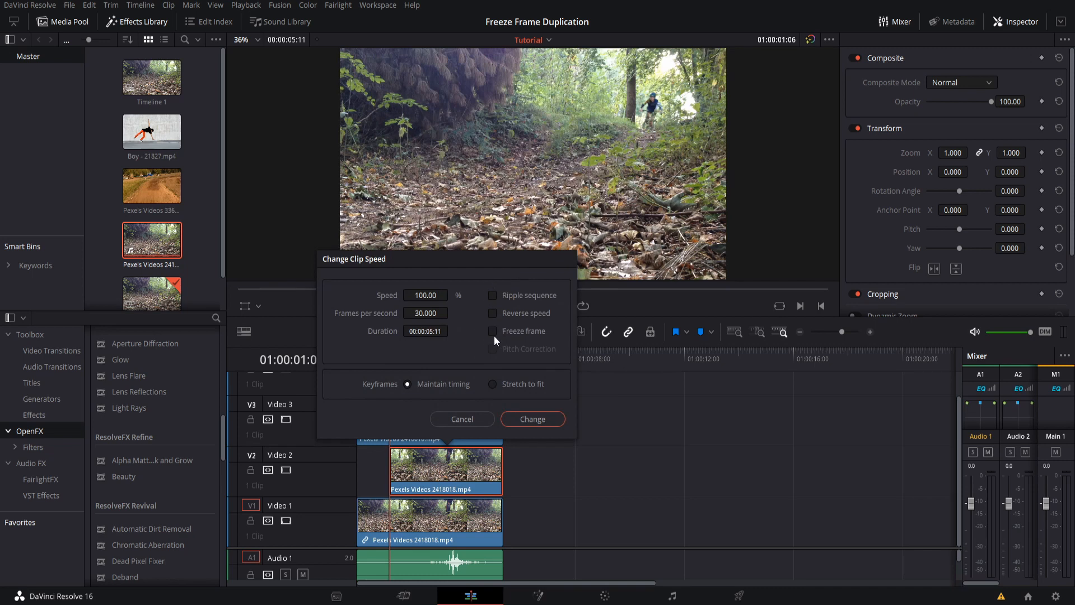
{"action": "left_click", "coordinate": [532, 419]}
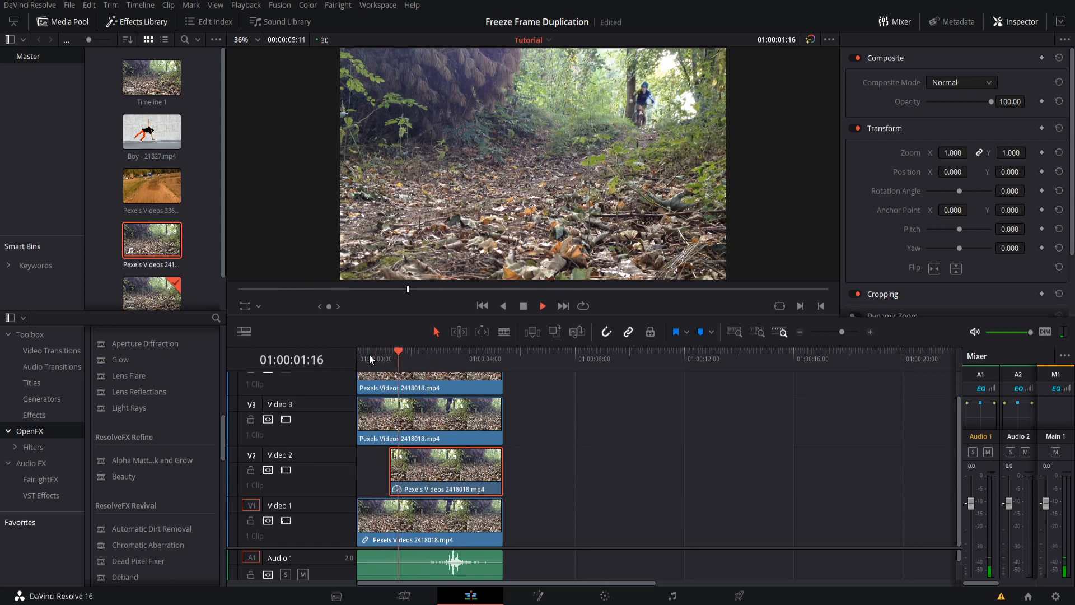
Step: Disable V3 and V4 video, set V2's composite mode to Darken, and scrub to preview
{"action": "left_click", "coordinate": [391, 357]}
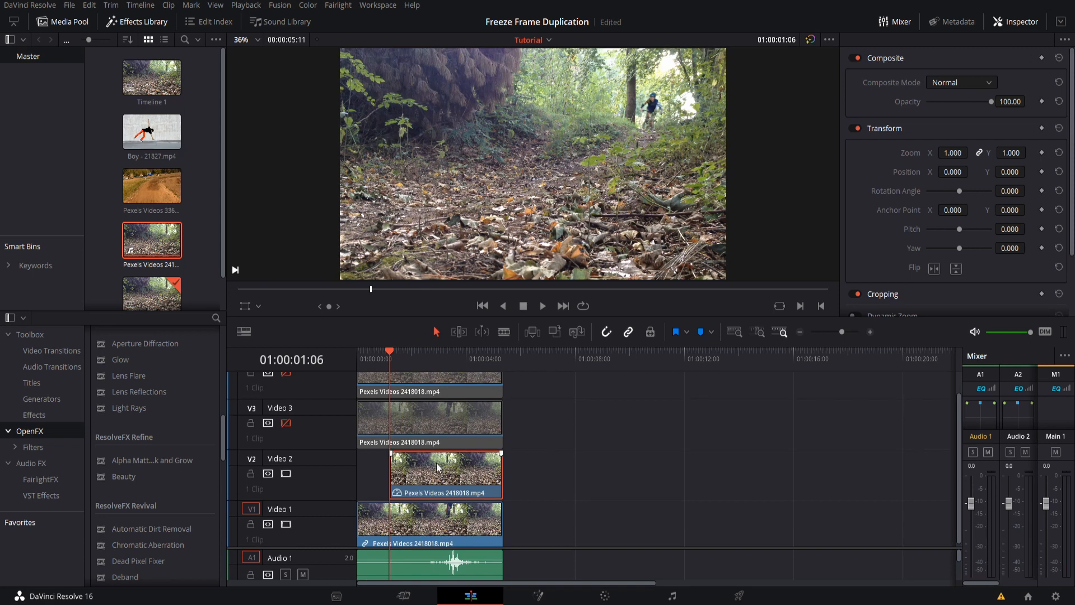
{"action": "mouse_move", "coordinate": [522, 444]}
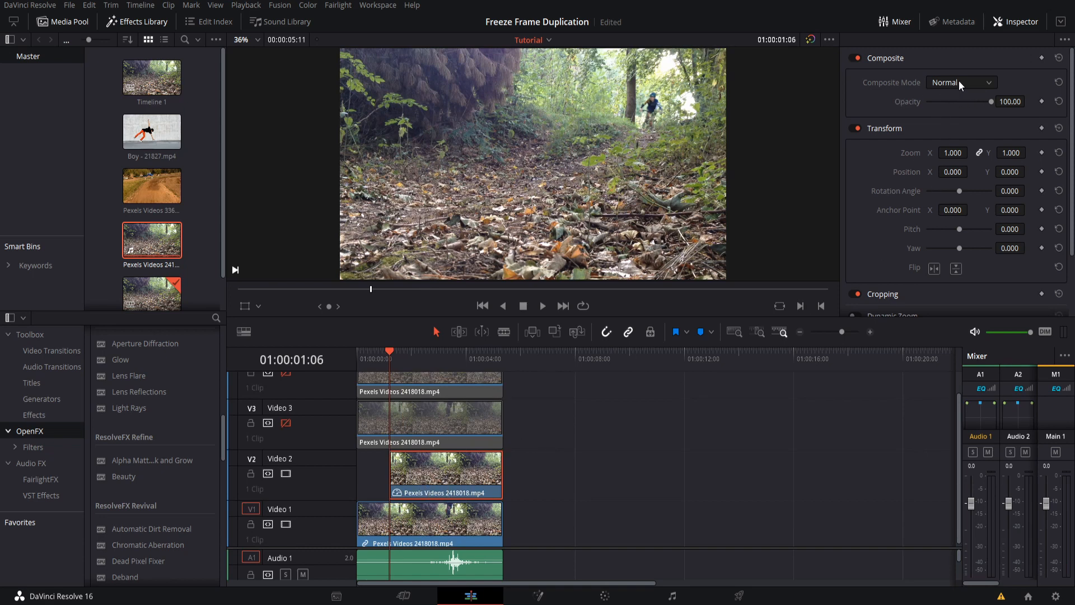
{"action": "left_click", "coordinate": [961, 82]}
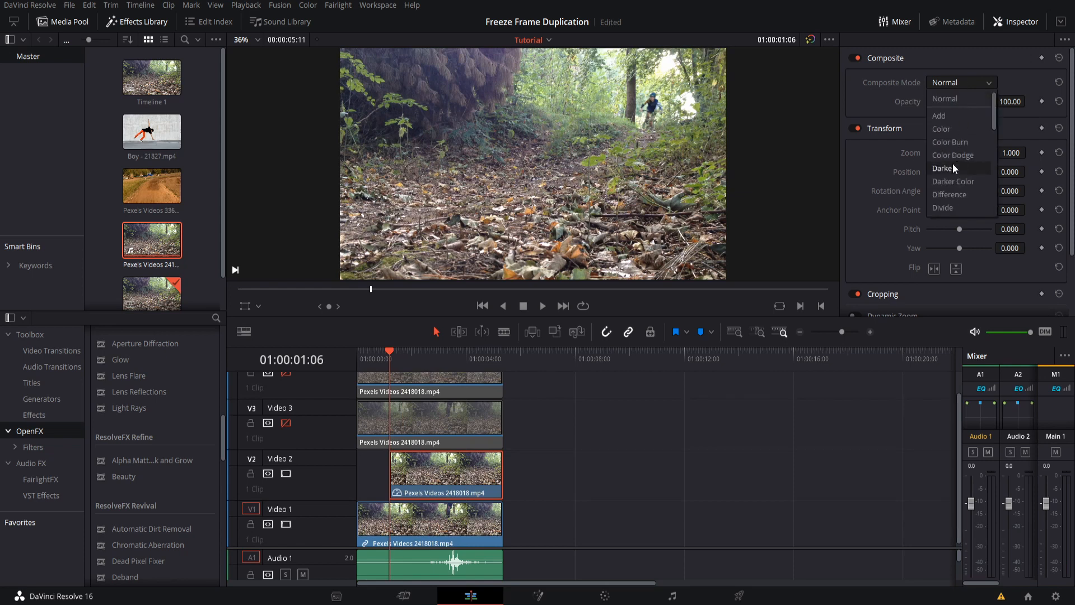
{"action": "left_click", "coordinate": [948, 168]}
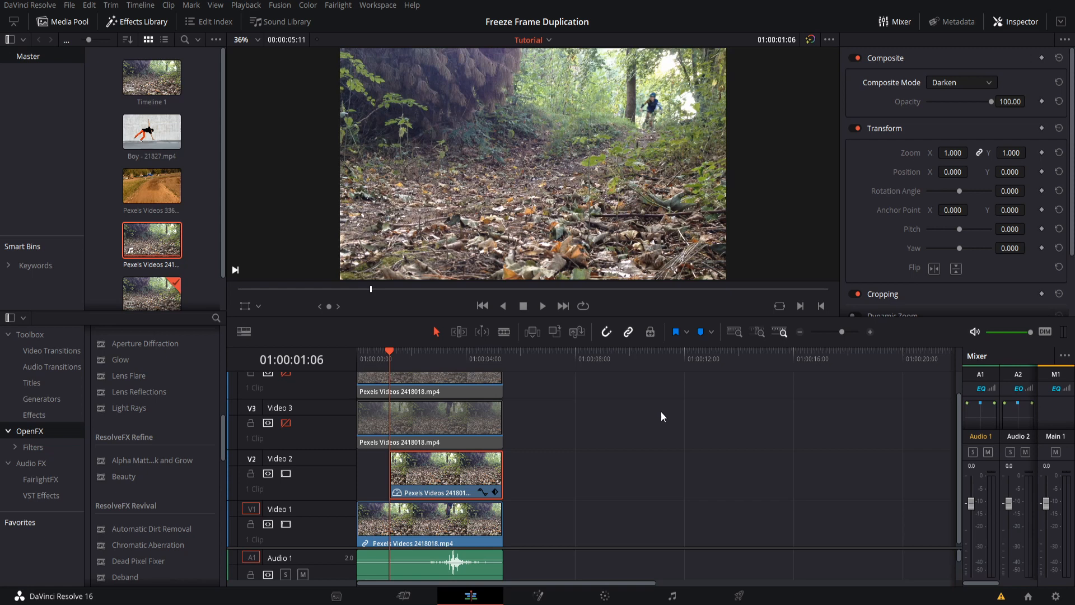
{"action": "mouse_move", "coordinate": [663, 125]}
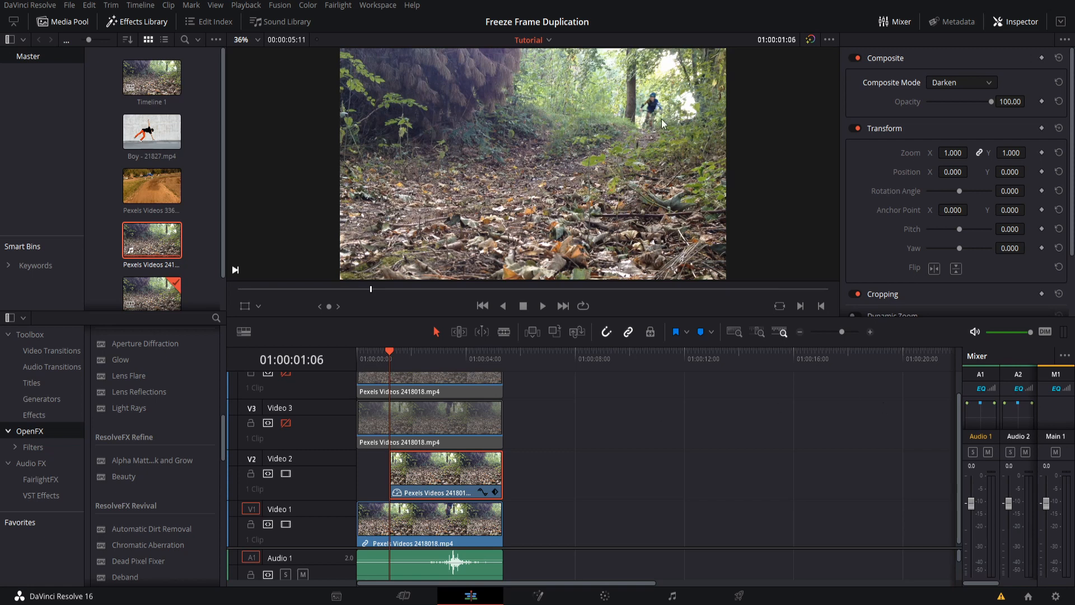
{"action": "mouse_move", "coordinate": [673, 116]}
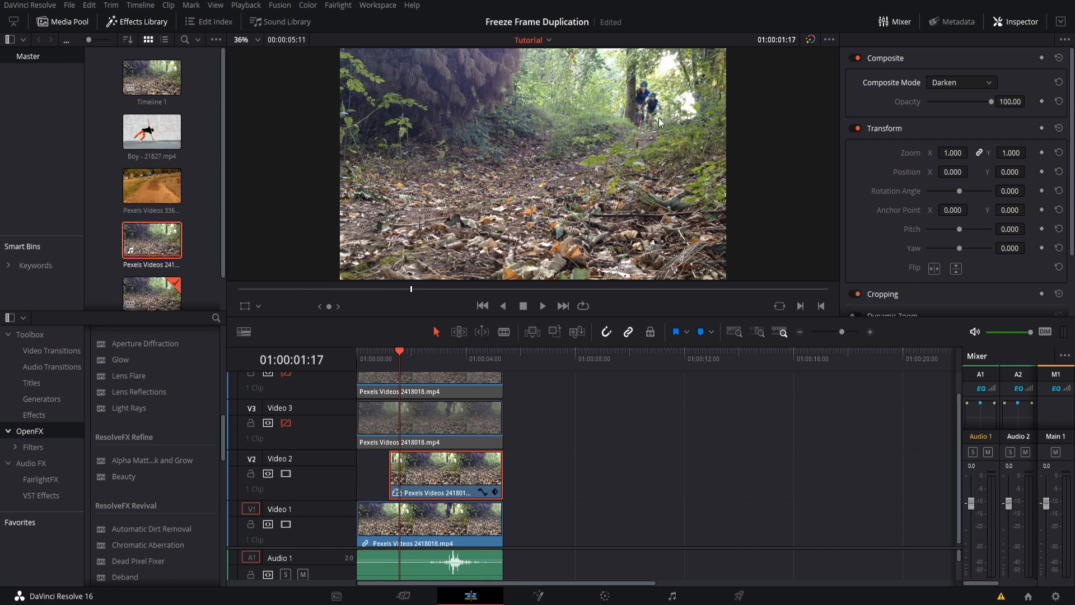
{"action": "mouse_move", "coordinate": [657, 116]}
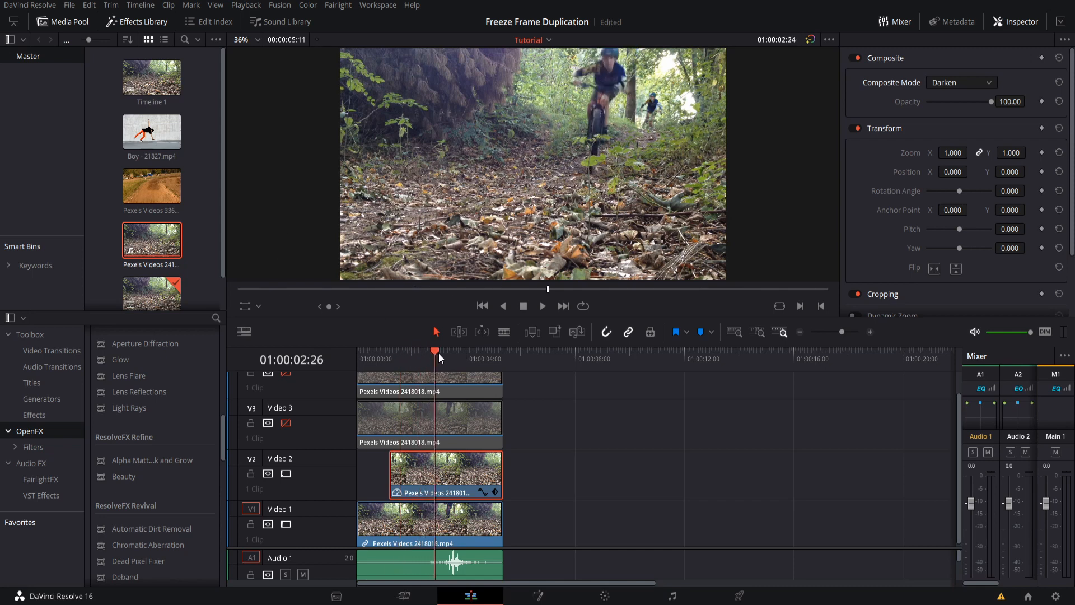
{"action": "left_click_drag", "start_coordinate": [435, 354], "coordinate": [450, 354]}
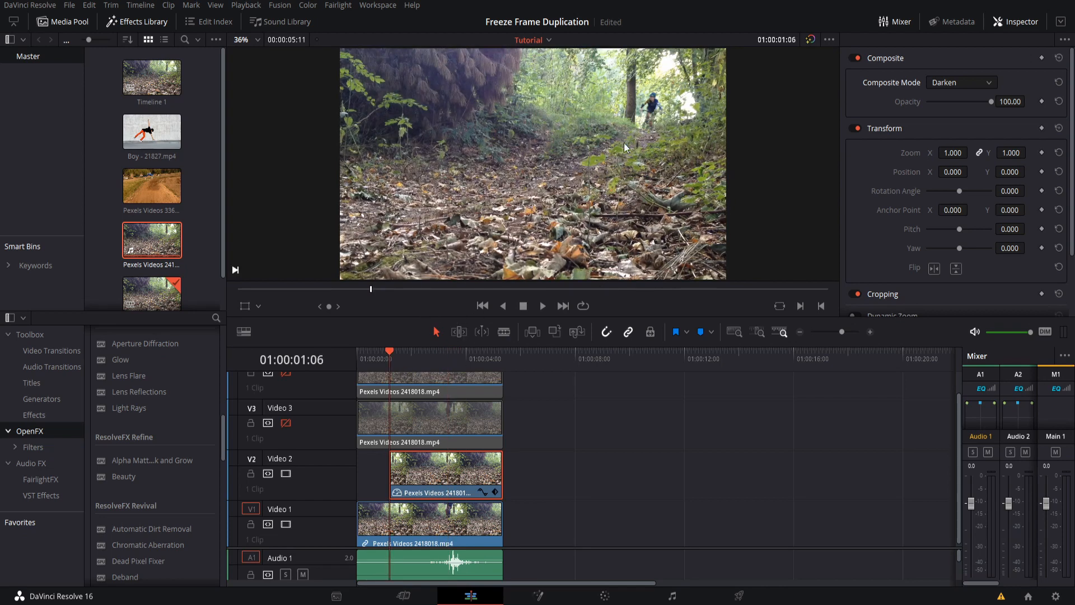
{"action": "mouse_move", "coordinate": [657, 130]}
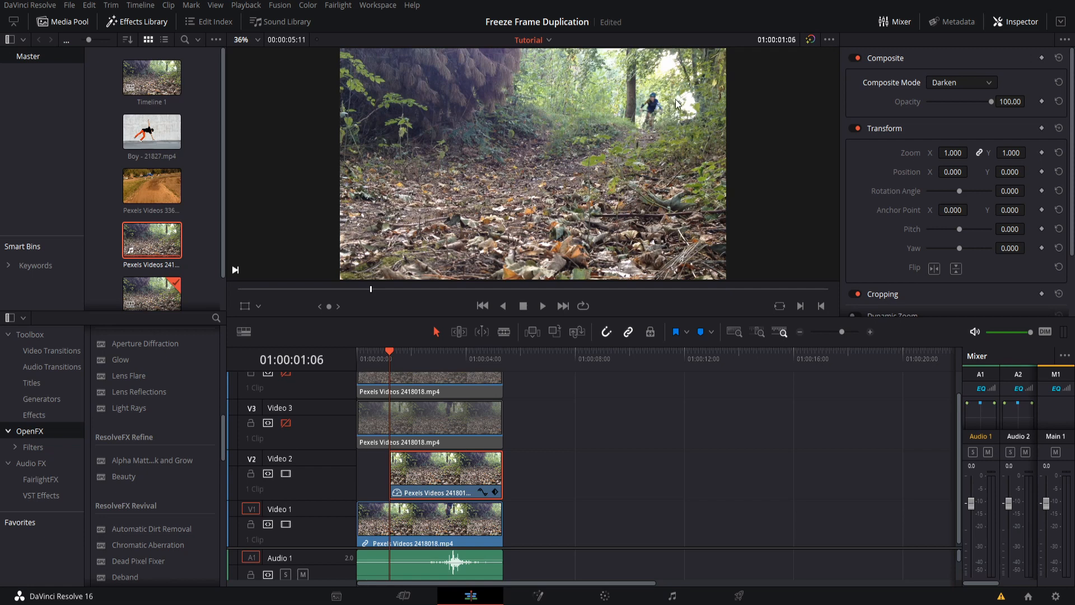
{"action": "mouse_move", "coordinate": [617, 597]}
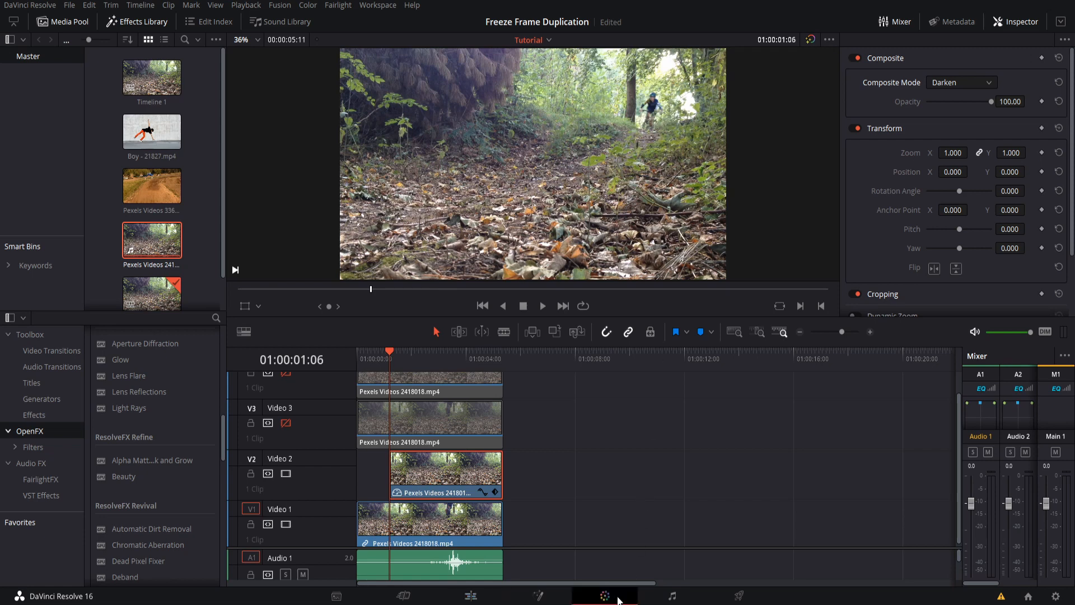
Step: On the Color page, draw a Curve window around the frozen rider and pan the node editor
{"action": "left_click", "coordinate": [605, 596]}
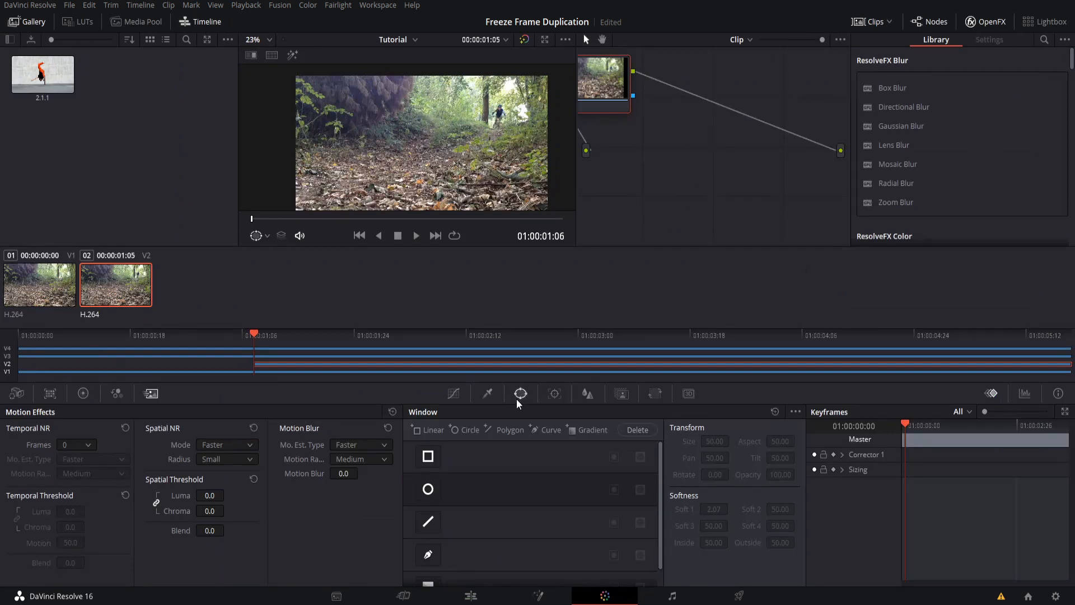
{"action": "mouse_move", "coordinate": [528, 414]}
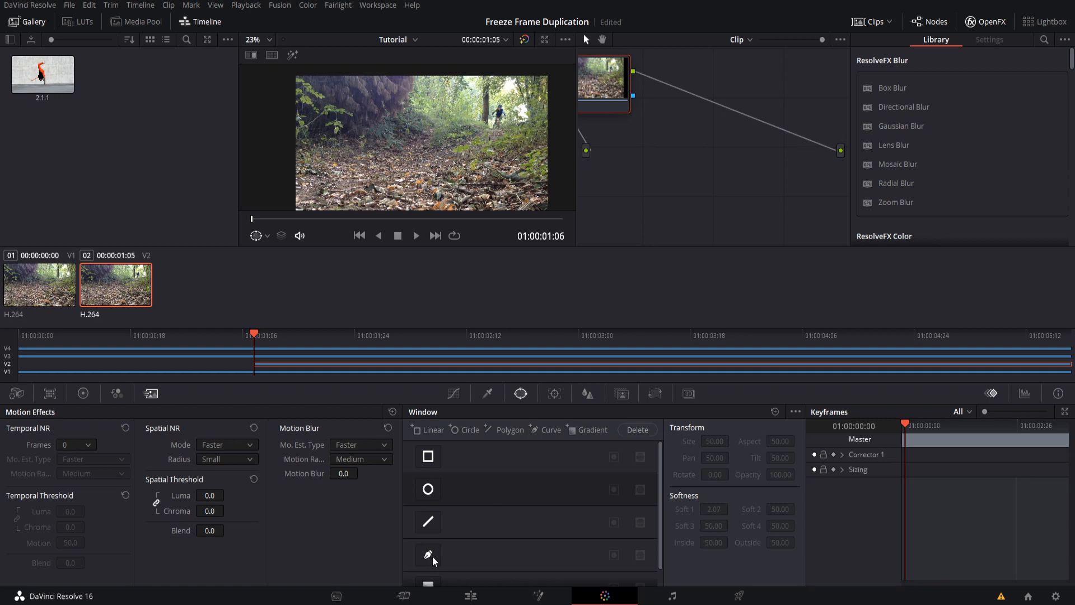
{"action": "left_click", "coordinate": [427, 554]}
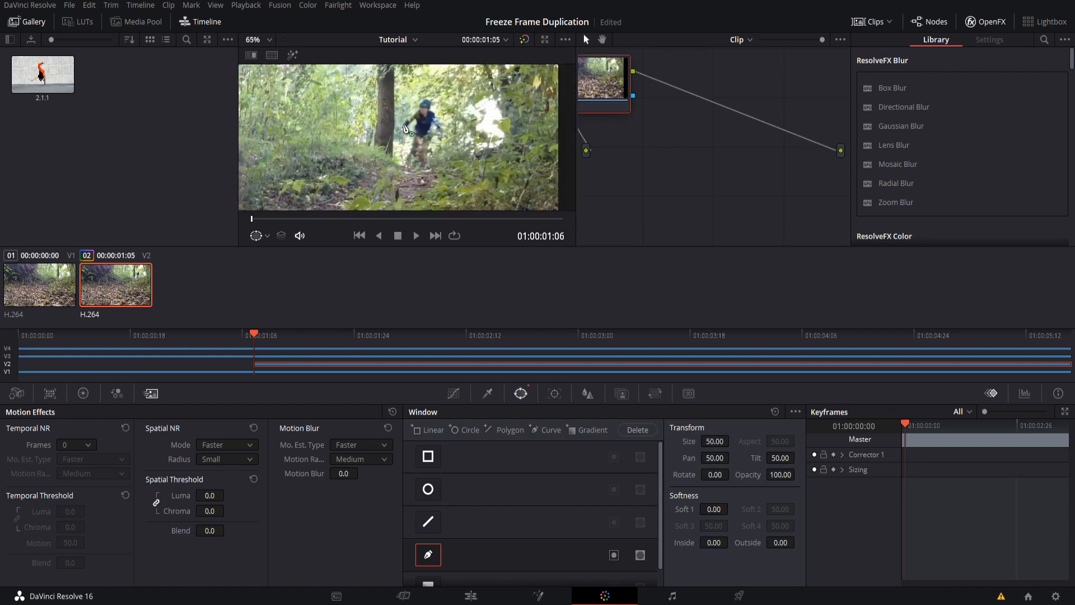
{"action": "mouse_move", "coordinate": [466, 117]}
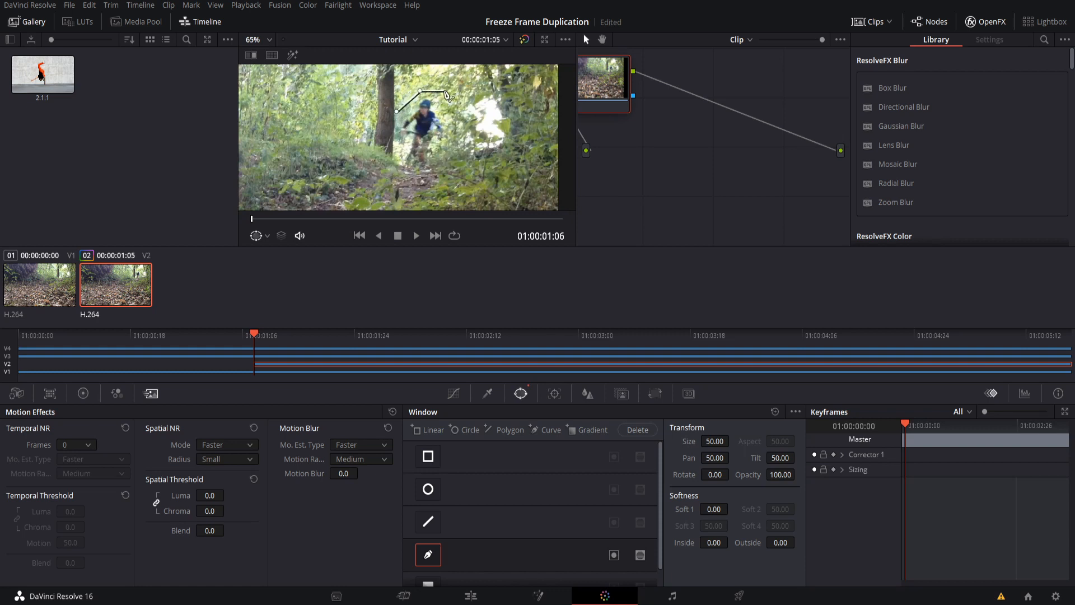
{"action": "left_click_drag", "start_coordinate": [445, 95], "coordinate": [453, 144]}
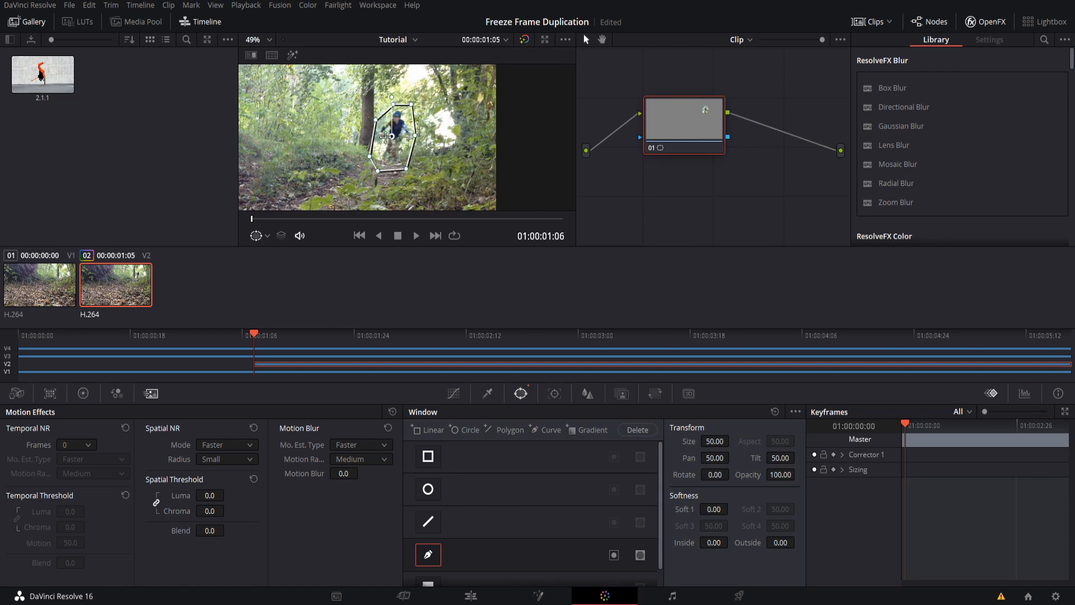
{"action": "left_click_drag", "start_coordinate": [684, 126], "coordinate": [644, 127]}
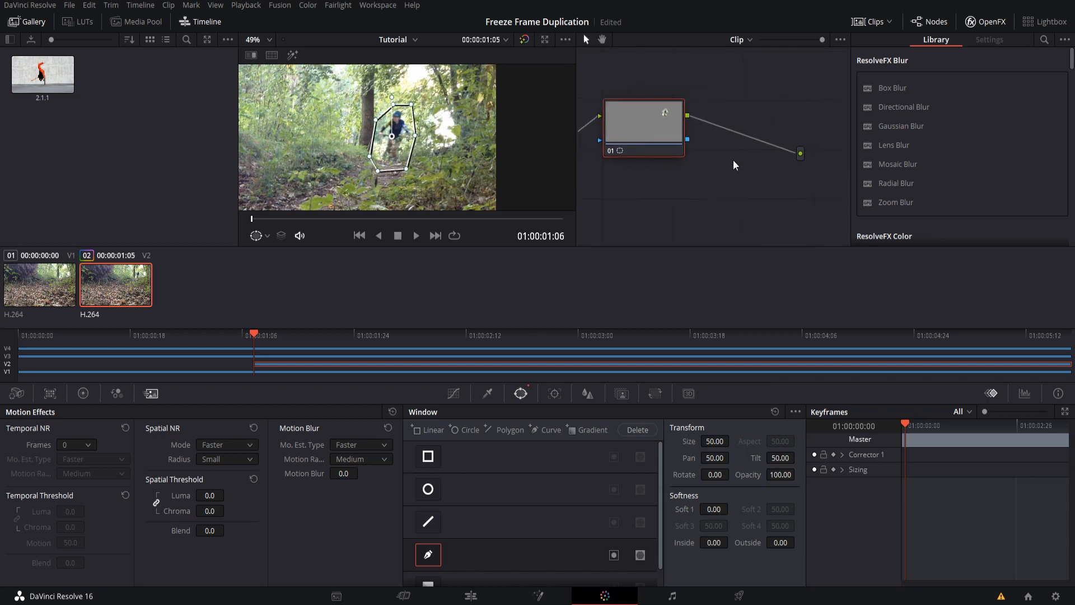
{"action": "mouse_move", "coordinate": [801, 186]}
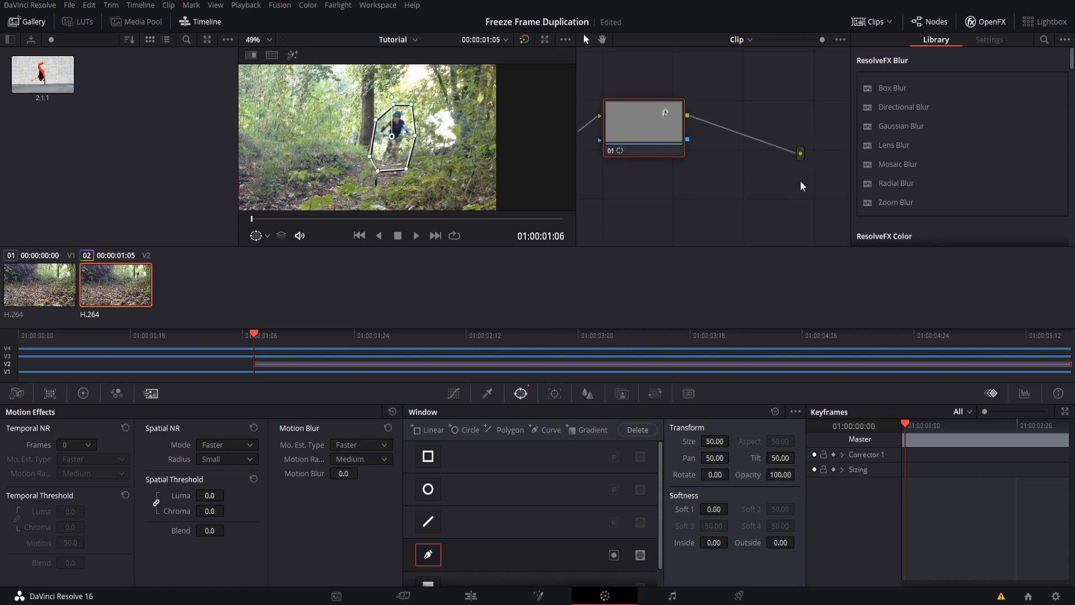
Step: Add an Alpha Output in the node editor to carry the rider mask
{"action": "right_click", "coordinate": [801, 186]}
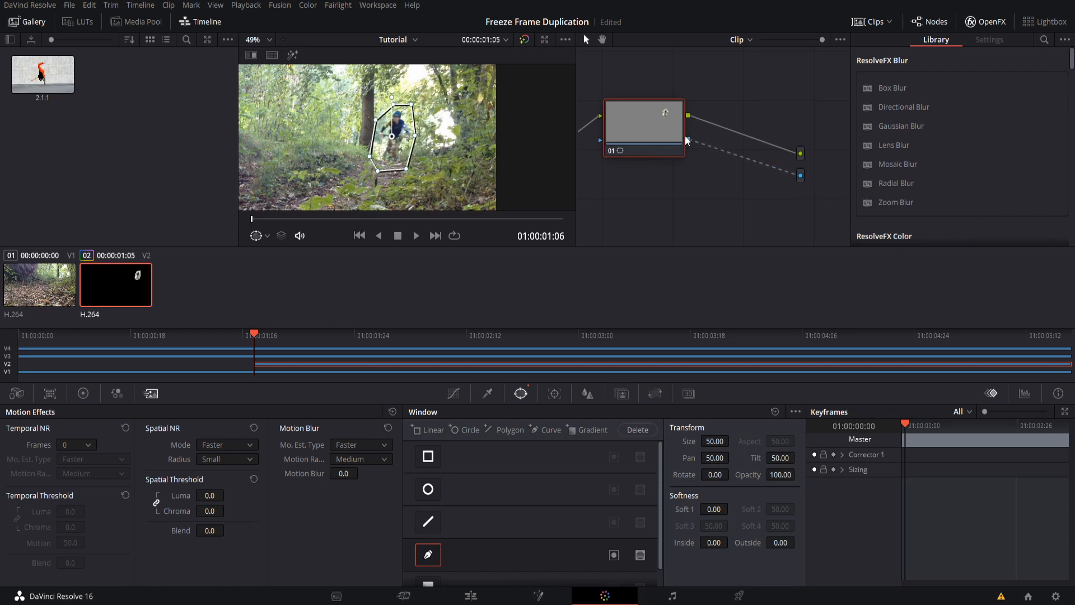
{"action": "mouse_move", "coordinate": [684, 134]}
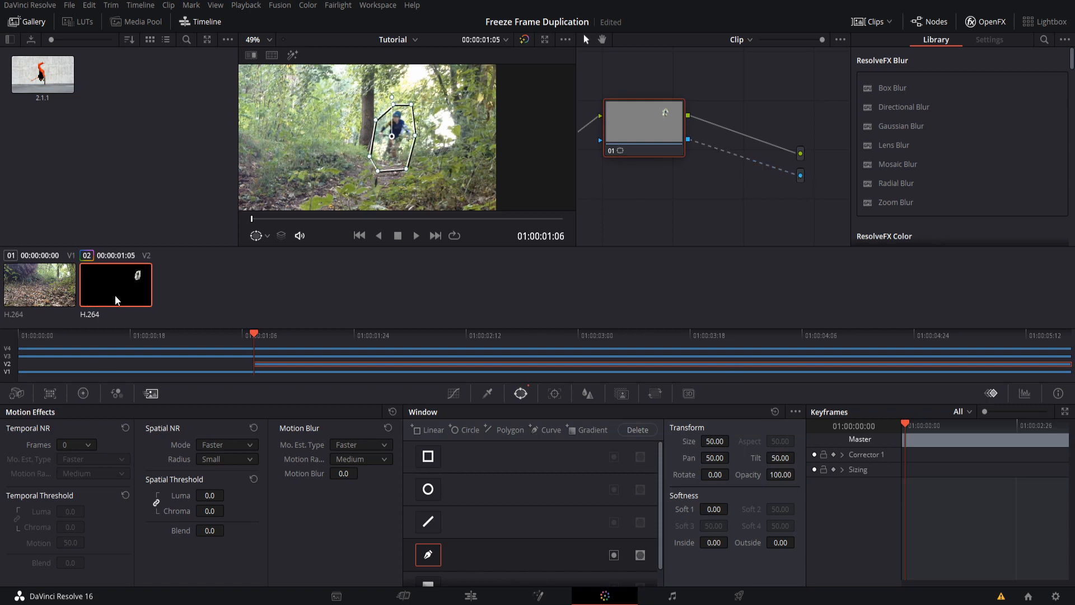
{"action": "mouse_move", "coordinate": [132, 300]}
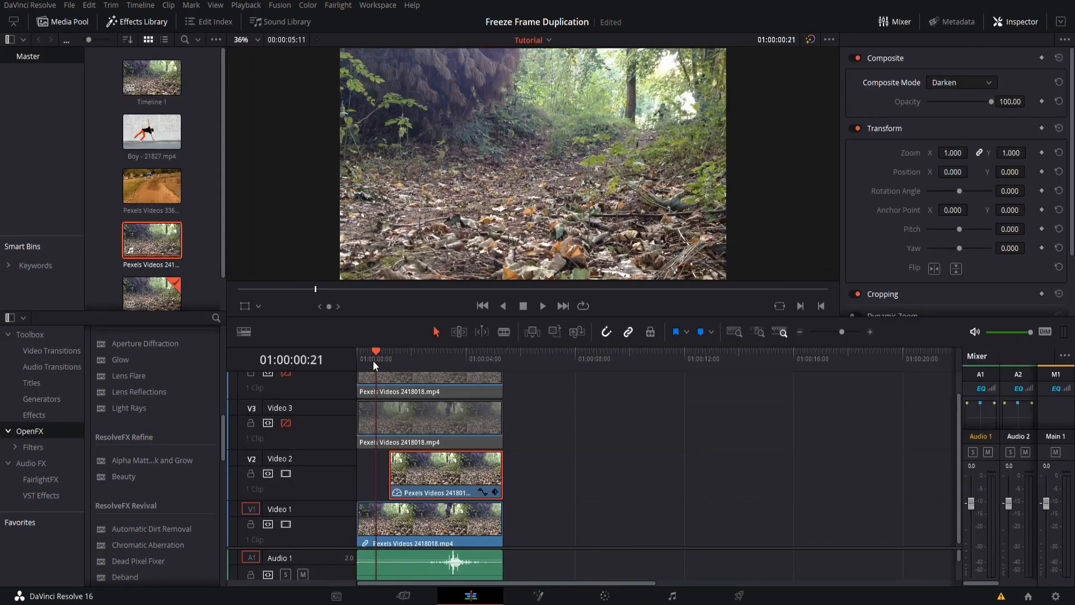
{"action": "left_click", "coordinate": [542, 306]}
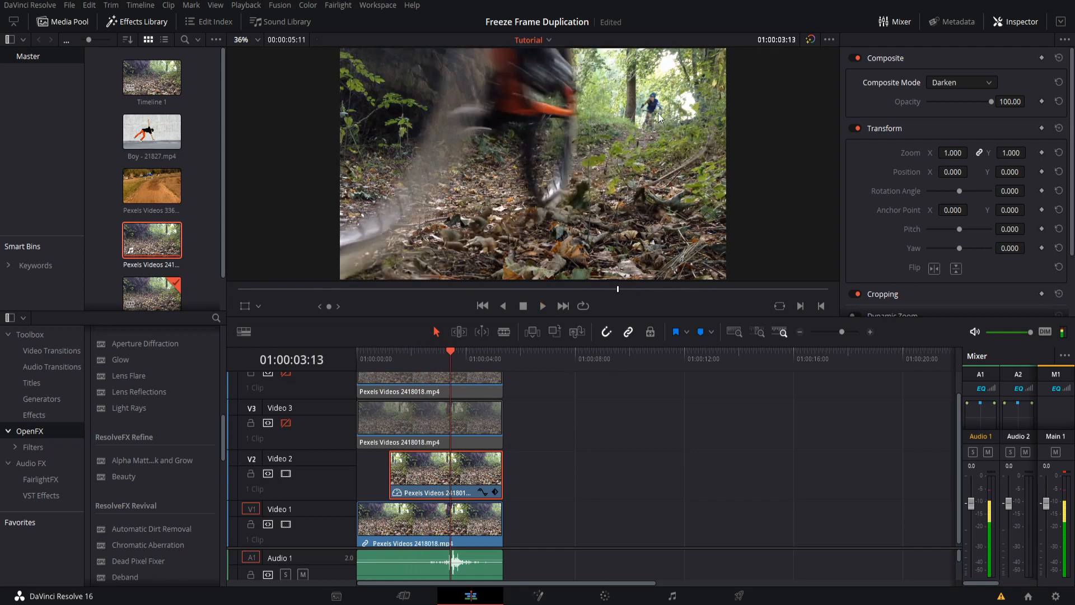
{"action": "mouse_move", "coordinate": [663, 117]}
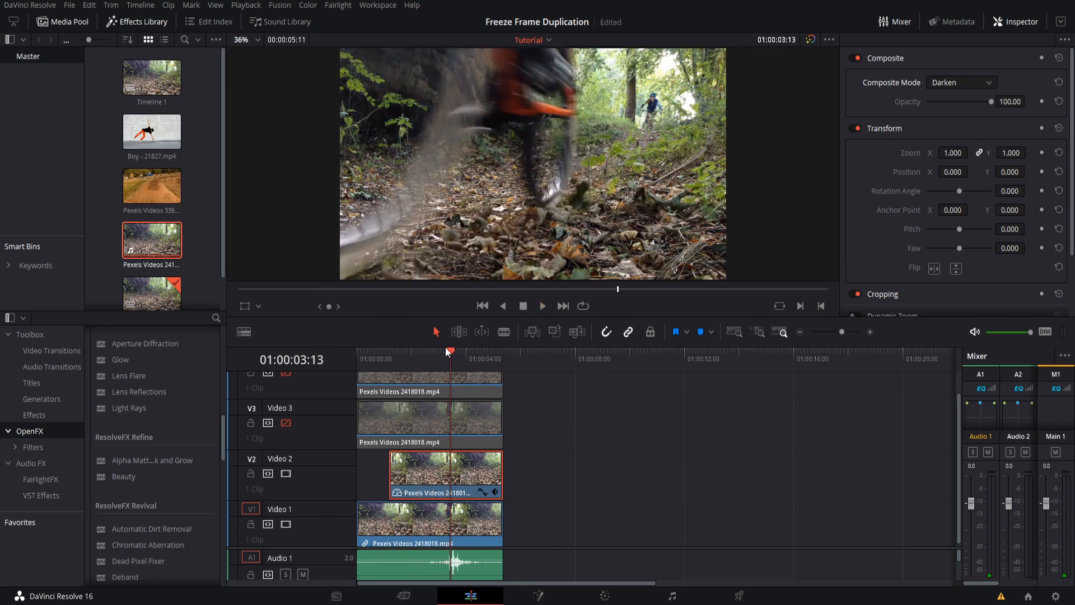
{"action": "mouse_move", "coordinate": [424, 373]}
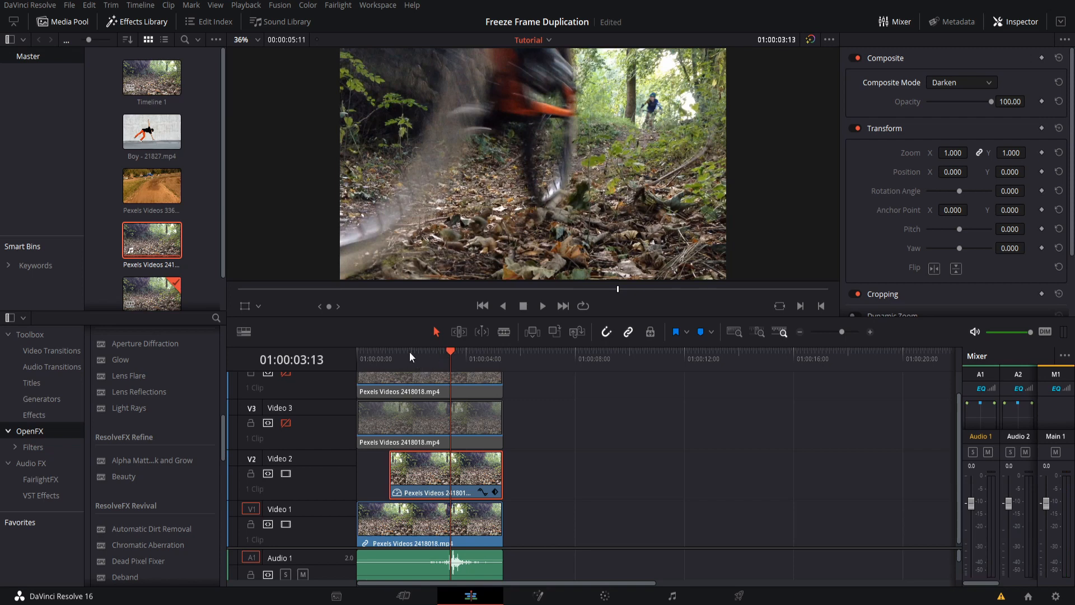
Step: Trim V3 to the rider's next pose, blend it with Darken, and freeze it
{"action": "left_click", "coordinate": [412, 351]}
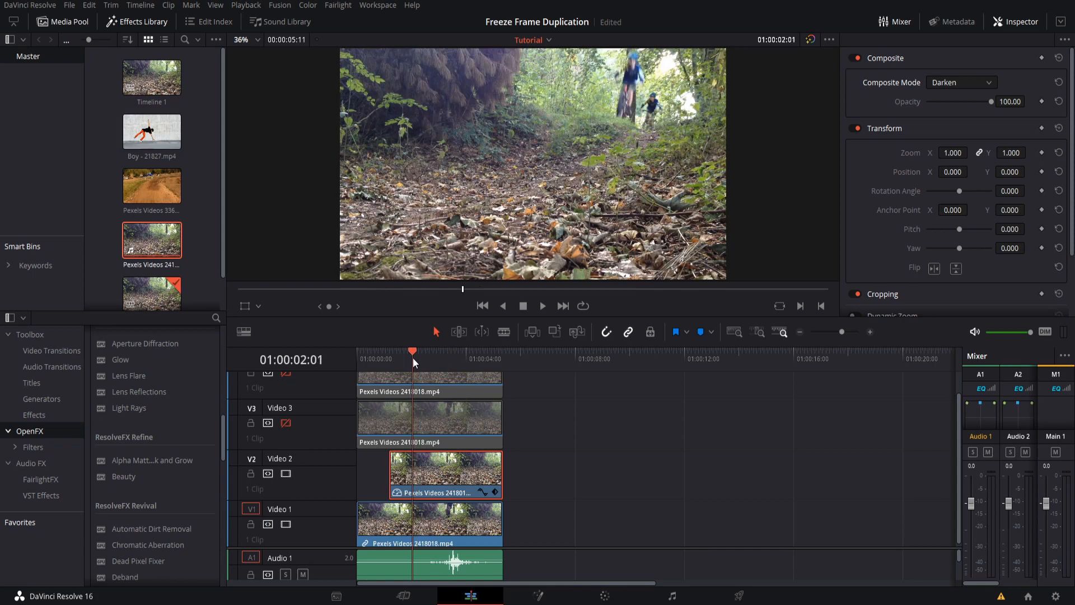
{"action": "left_click", "coordinate": [417, 351]}
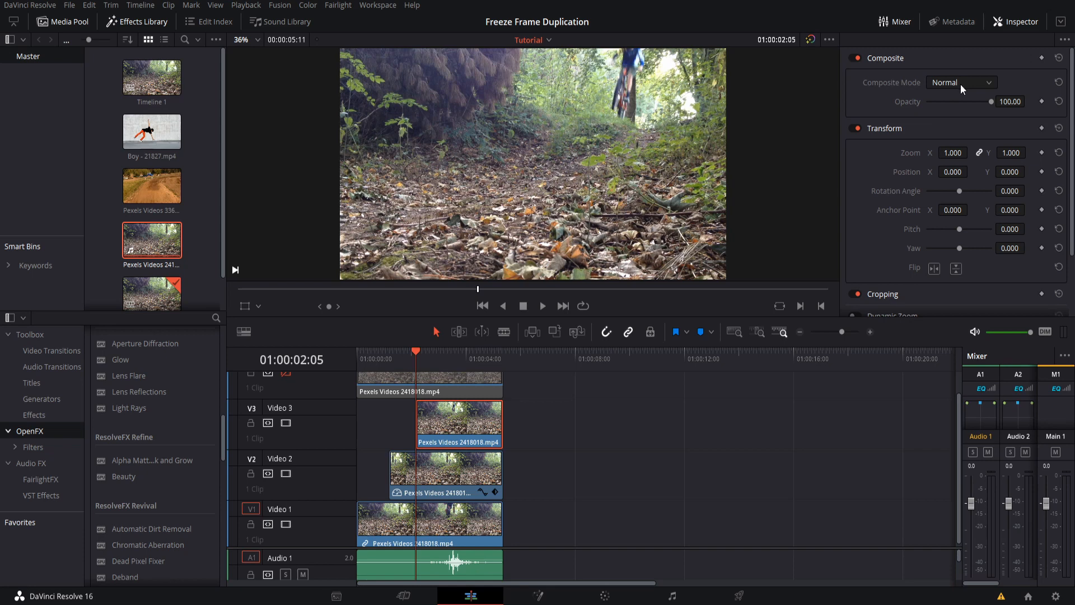
{"action": "left_click", "coordinate": [960, 82]}
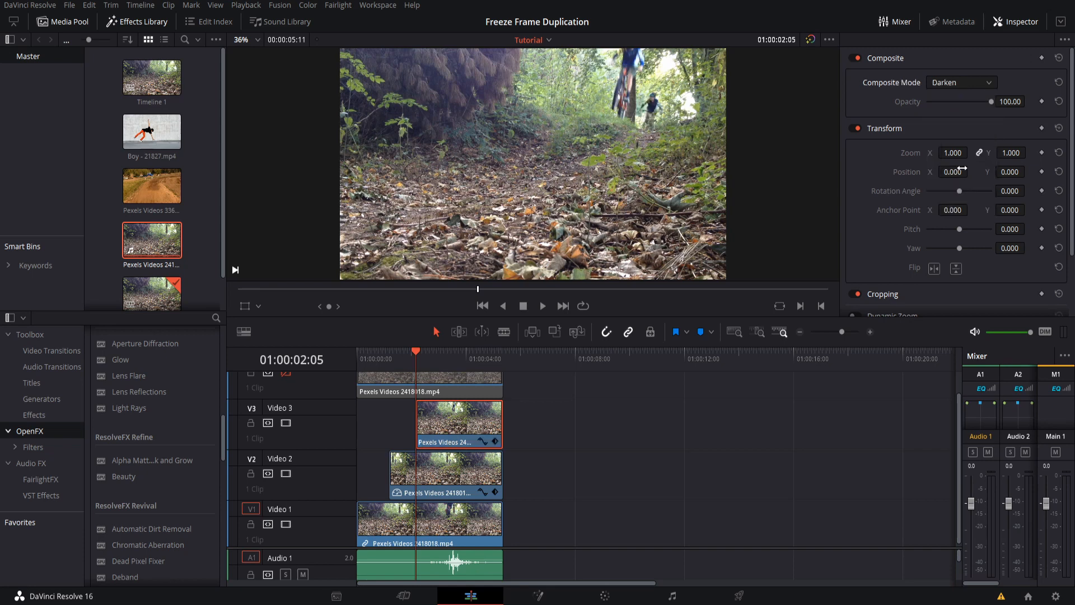
{"action": "right_click", "coordinate": [459, 423]}
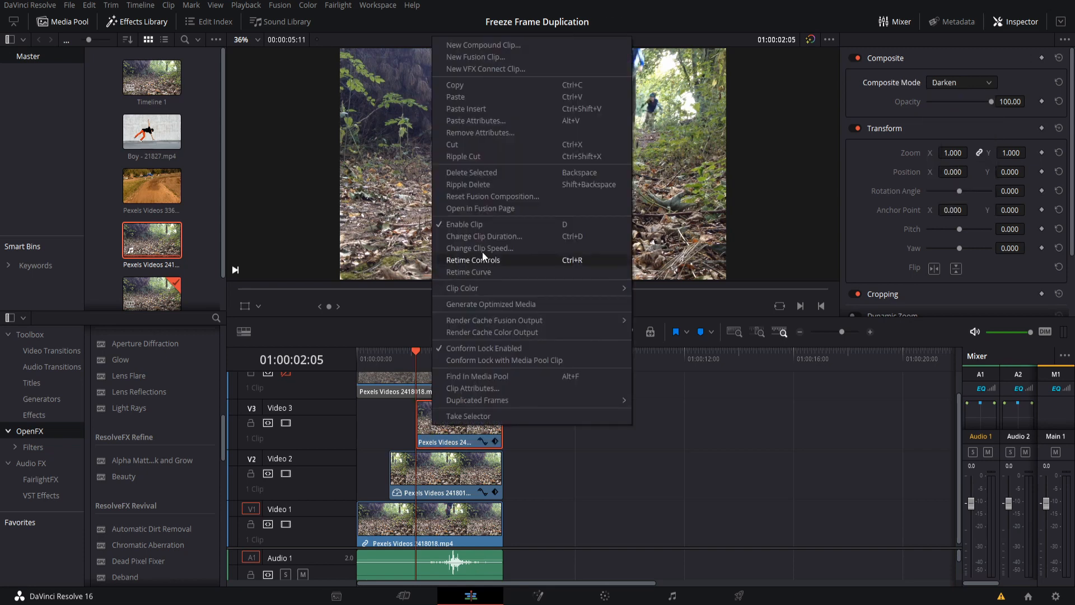
{"action": "left_click", "coordinate": [480, 248]}
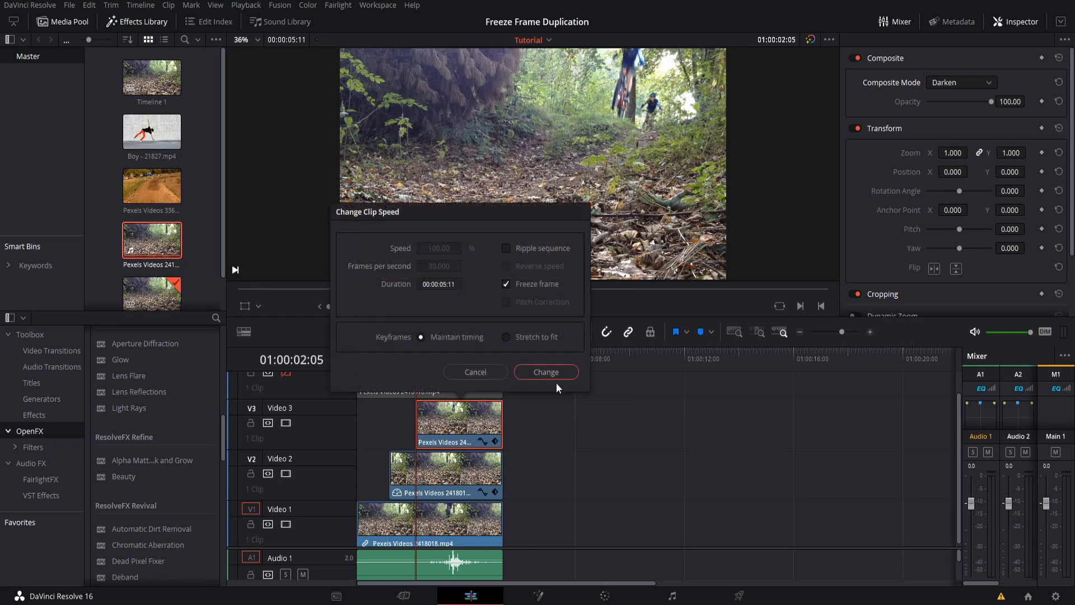
{"action": "left_click", "coordinate": [545, 371]}
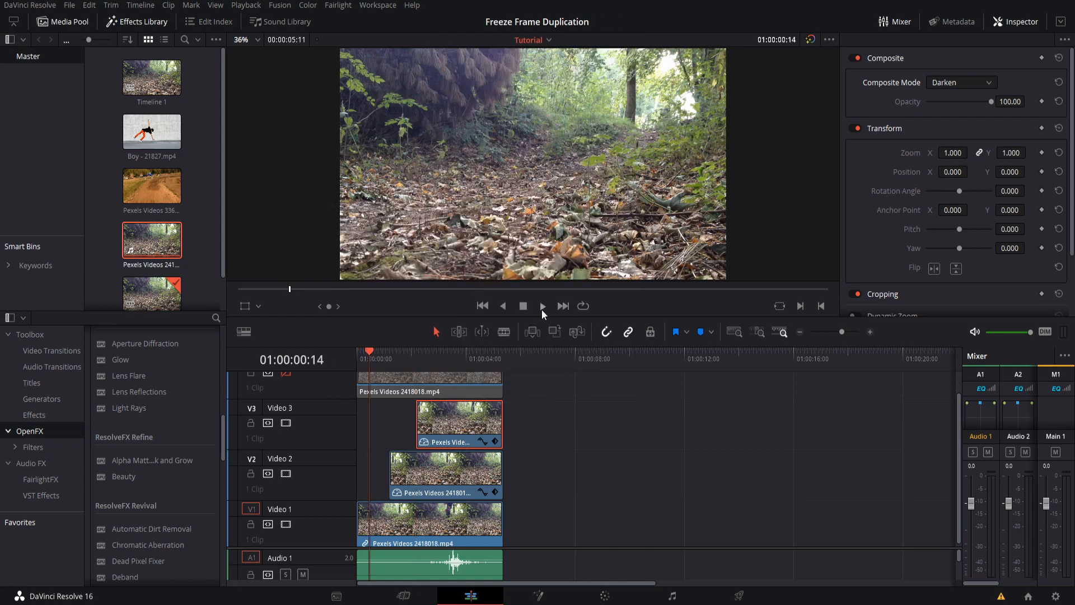
{"action": "left_click", "coordinate": [541, 305]}
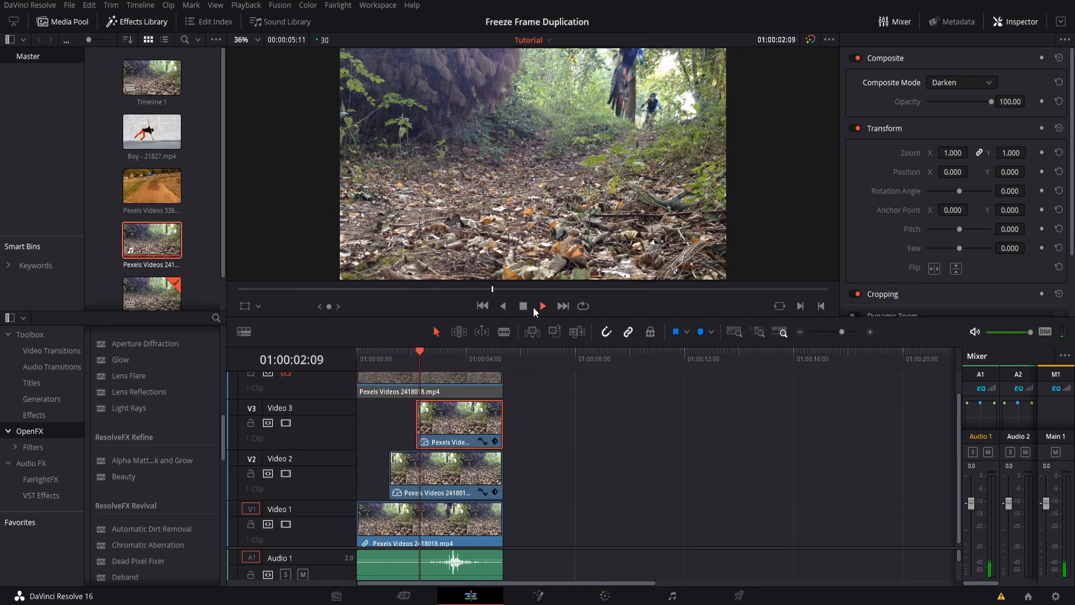
{"action": "left_click", "coordinate": [542, 306]}
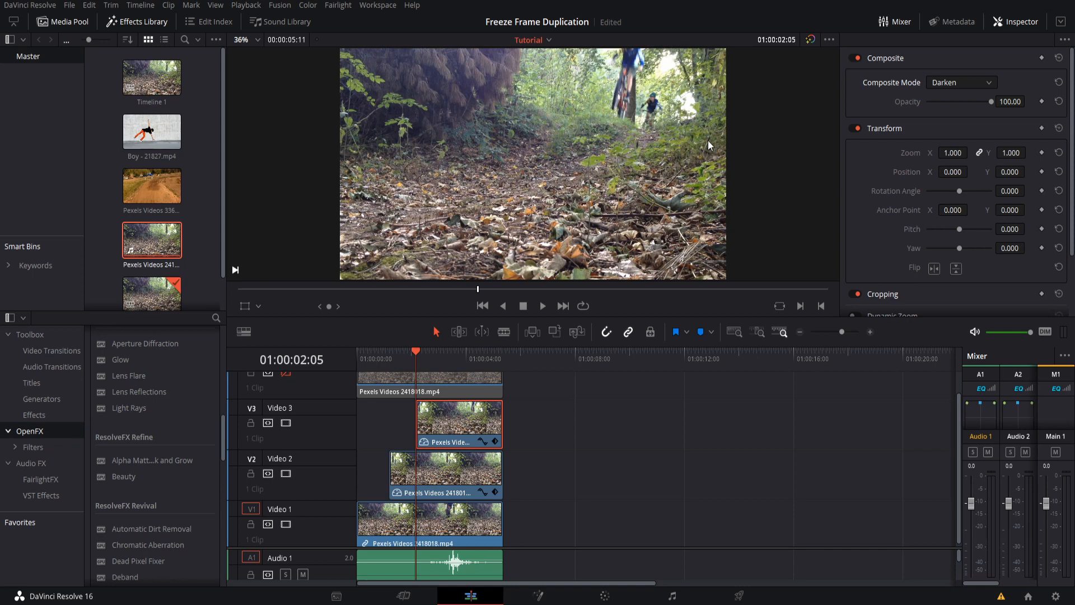
{"action": "mouse_move", "coordinate": [614, 566]}
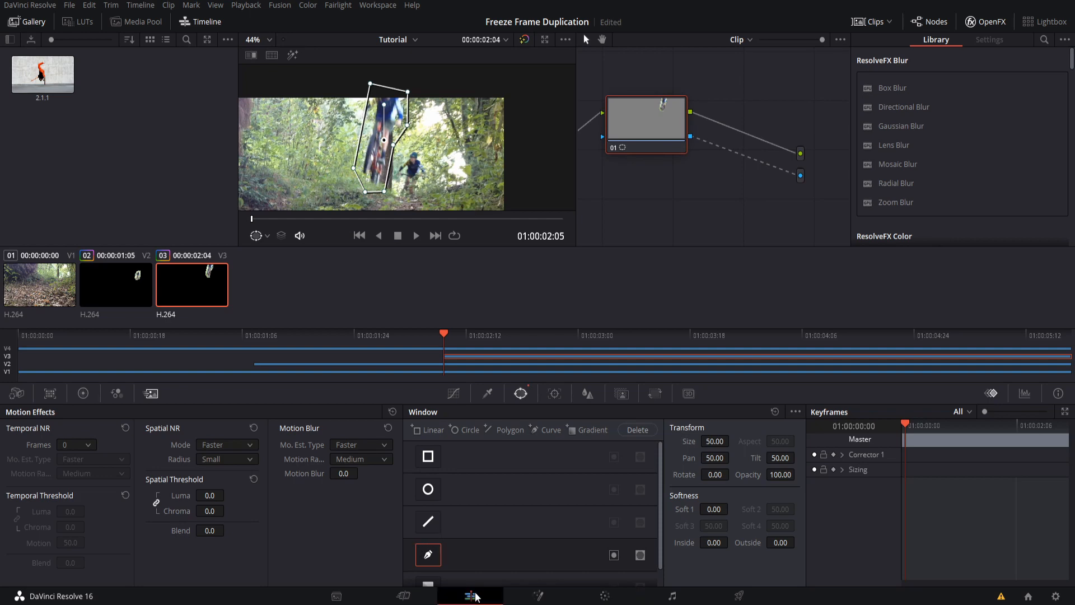
Step: Switch from the Color page back to the Edit page
{"action": "left_click", "coordinate": [469, 596]}
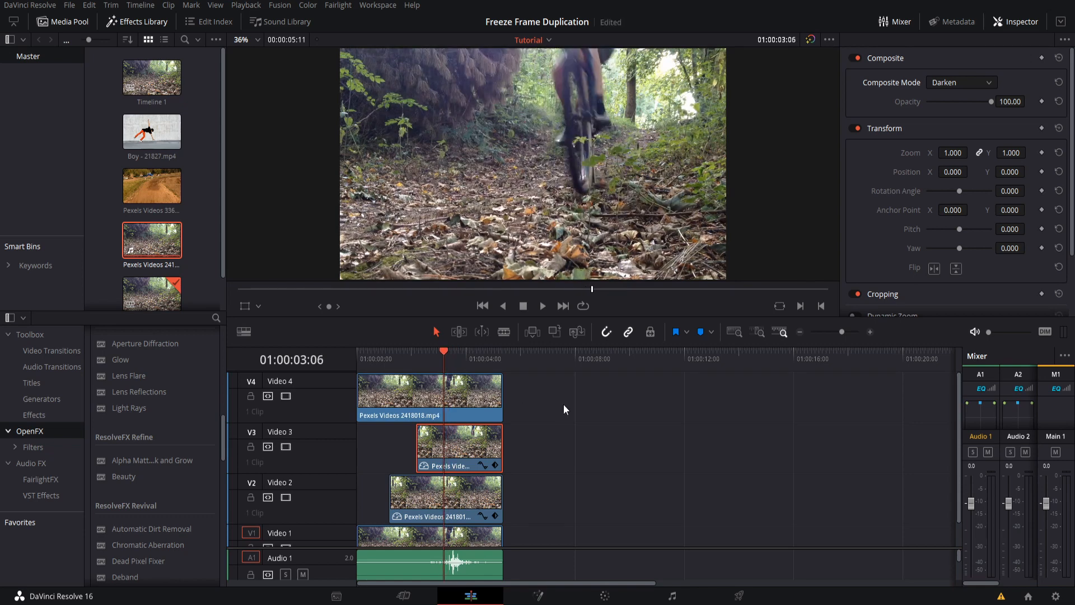
Step: Trim V4 to the third pose, set it to Freeze frame, and blend it with Darken
{"action": "left_click", "coordinate": [401, 393]}
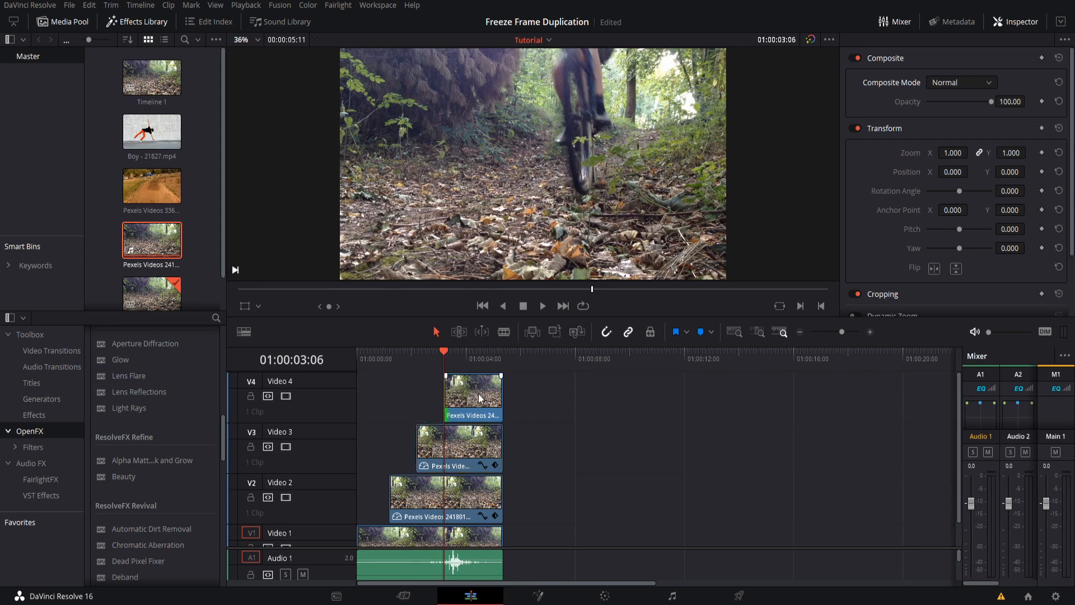
{"action": "right_click", "coordinate": [473, 394]}
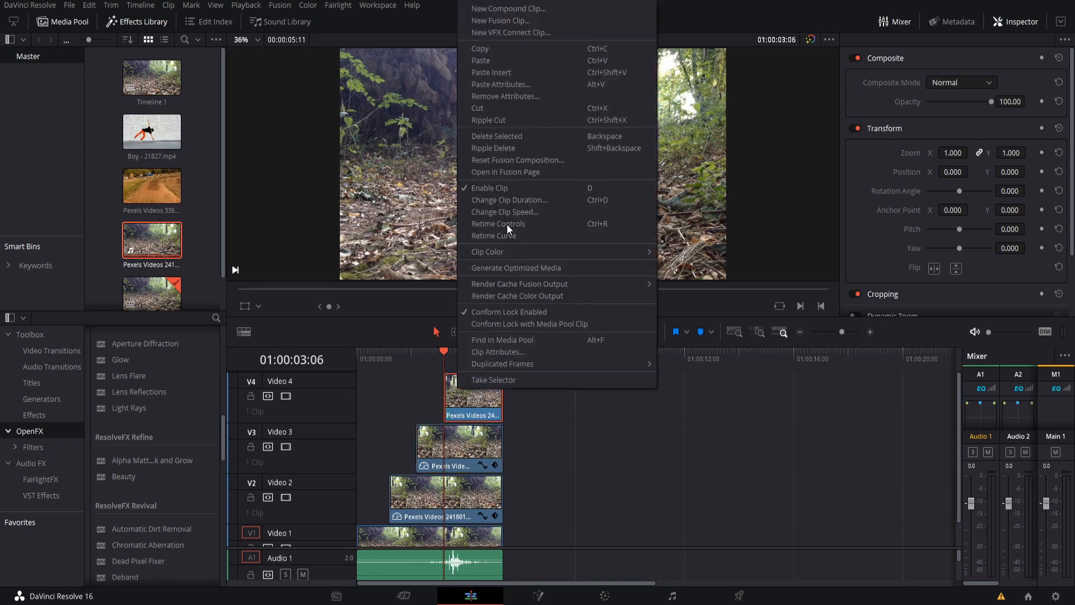
{"action": "left_click", "coordinate": [506, 211]}
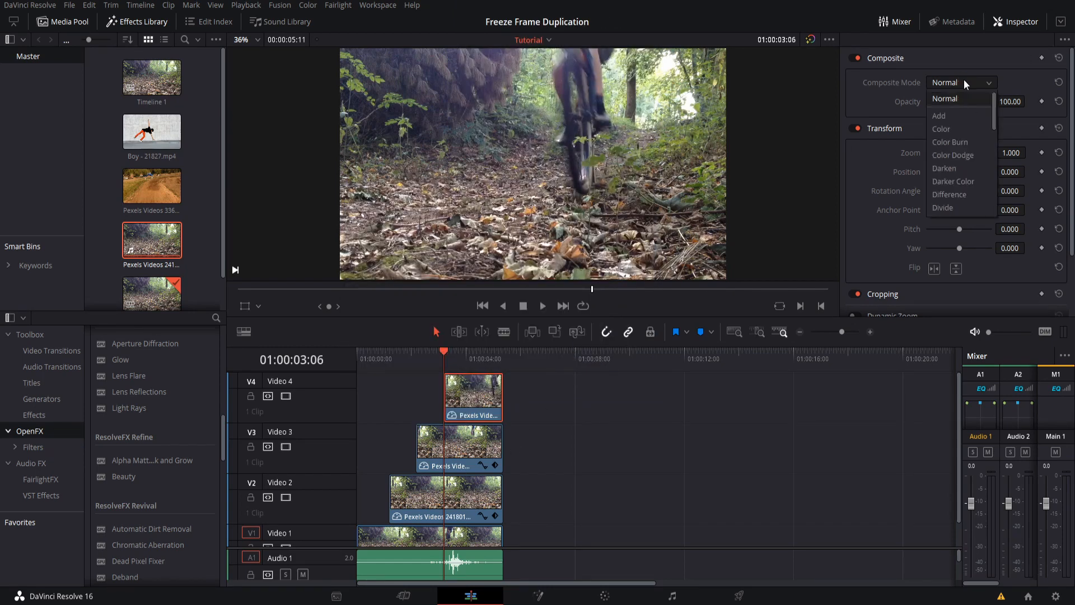
{"action": "left_click", "coordinate": [945, 169]}
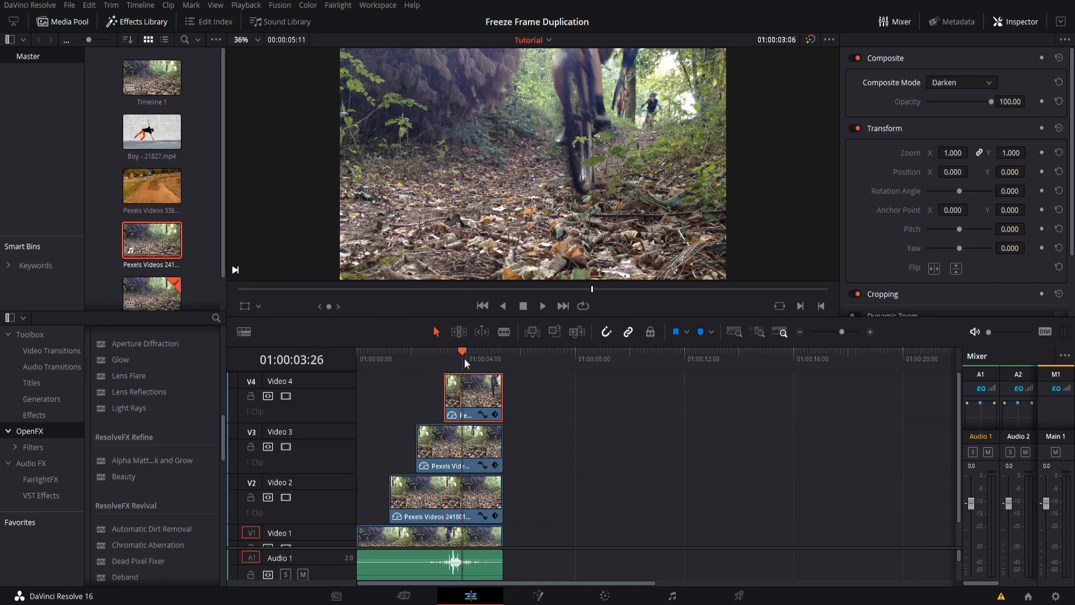
{"action": "left_click", "coordinate": [542, 306]}
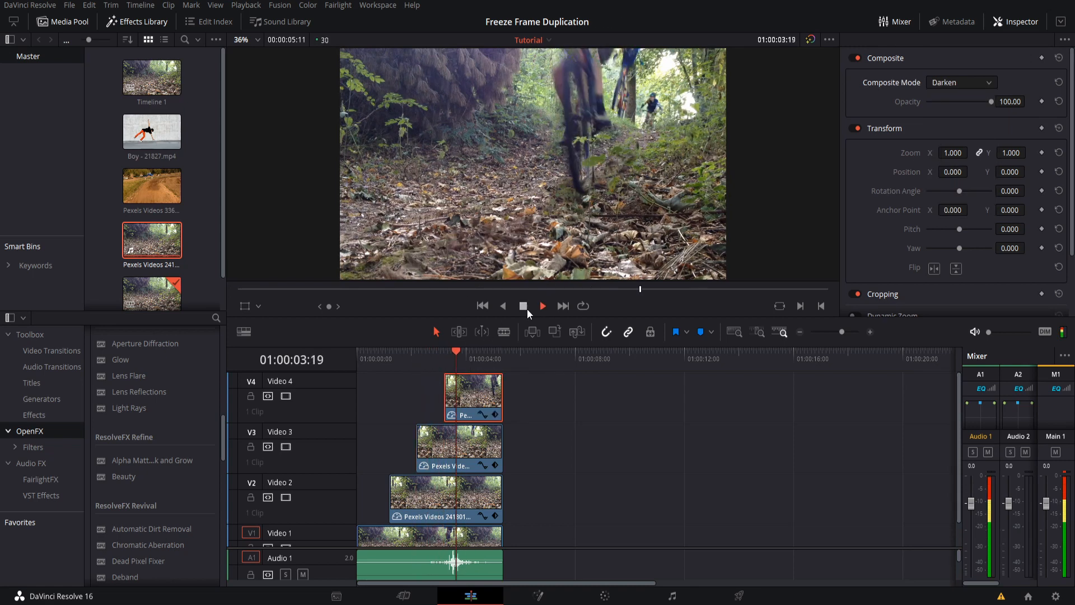
{"action": "left_click", "coordinate": [541, 306]}
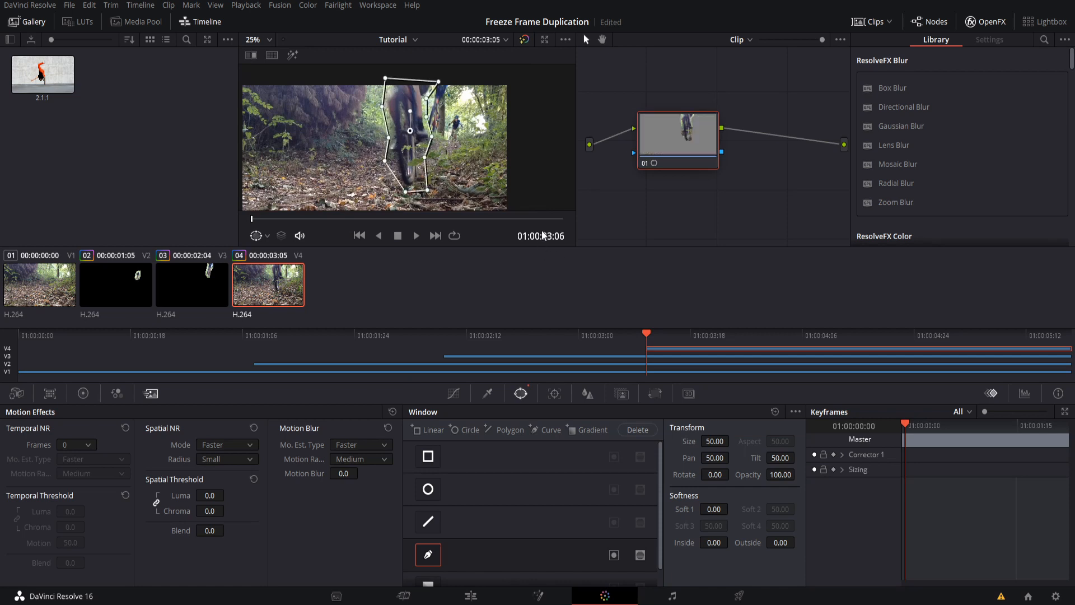
Step: Refine and soften the polygon mask around the rider on clip 04
{"action": "left_click", "coordinate": [258, 39]}
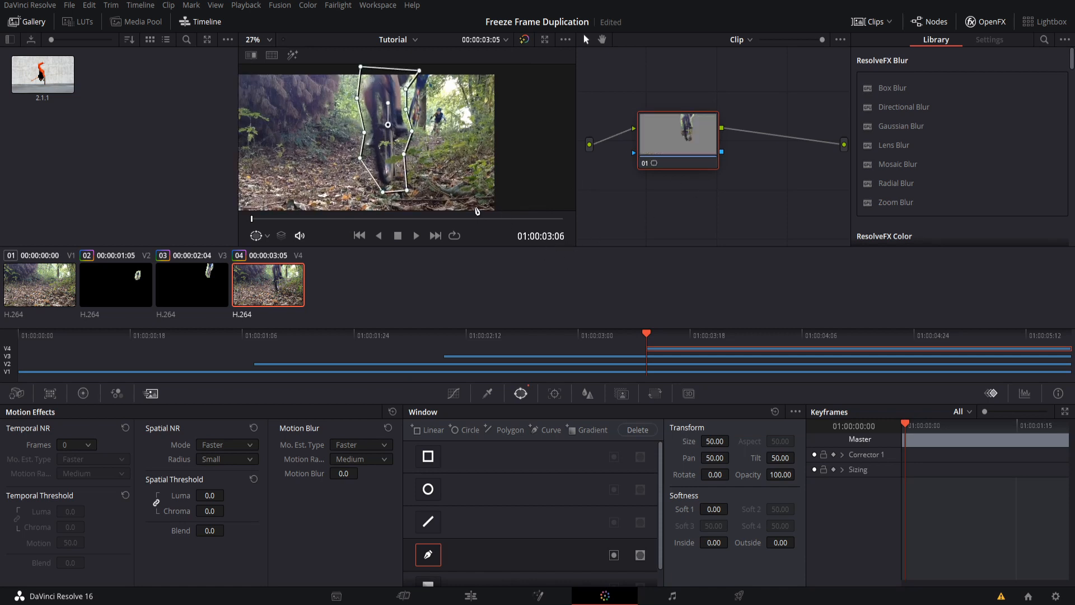
{"action": "mouse_move", "coordinate": [461, 146]}
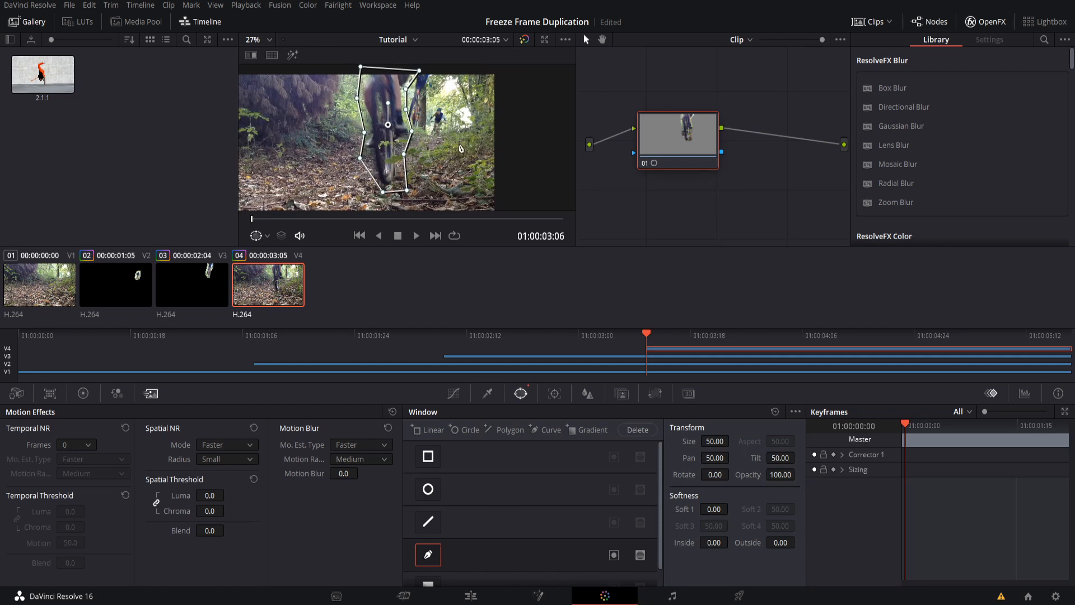
{"action": "mouse_move", "coordinate": [423, 159]}
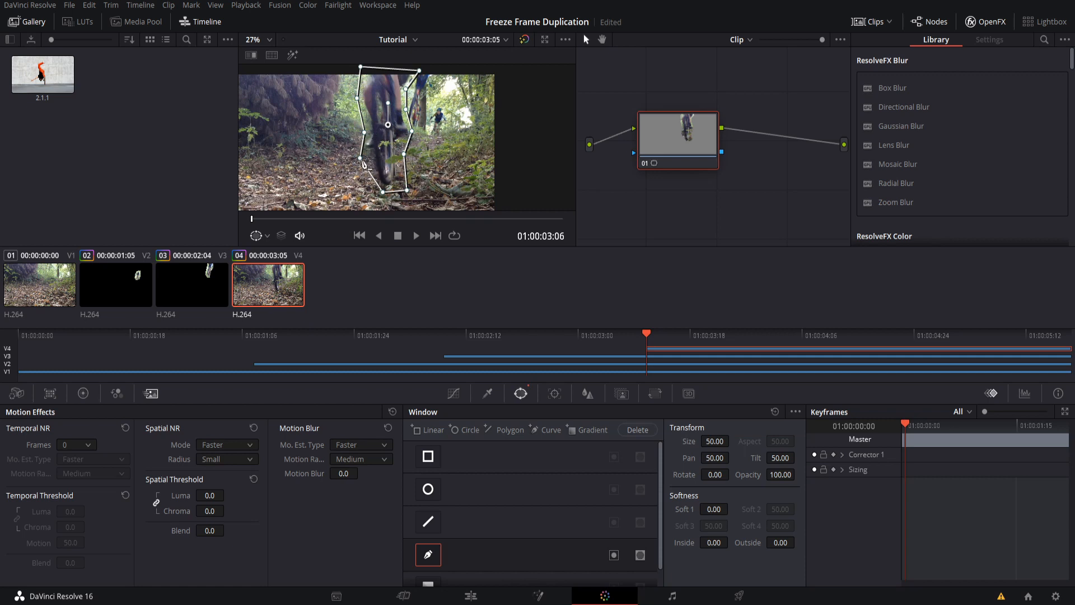
{"action": "mouse_move", "coordinate": [341, 156]}
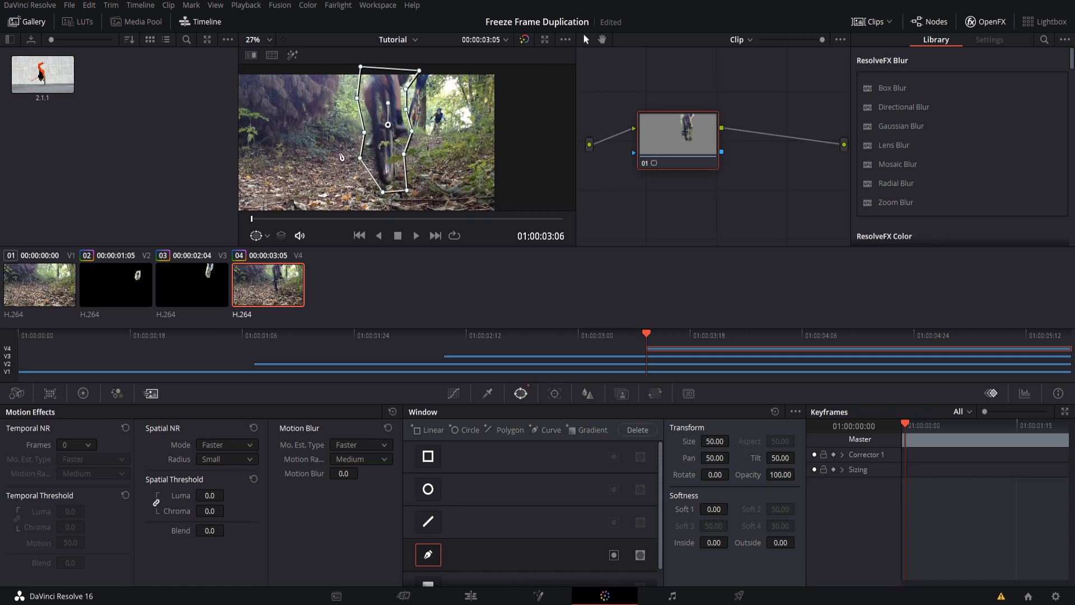
{"action": "mouse_move", "coordinate": [683, 499]}
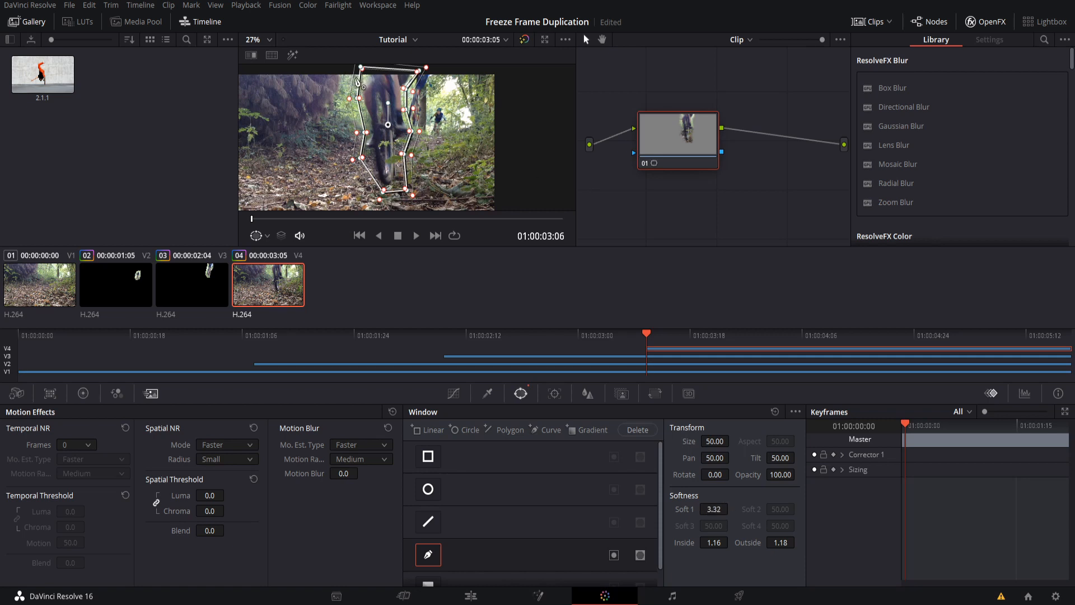
{"action": "mouse_move", "coordinate": [367, 89]}
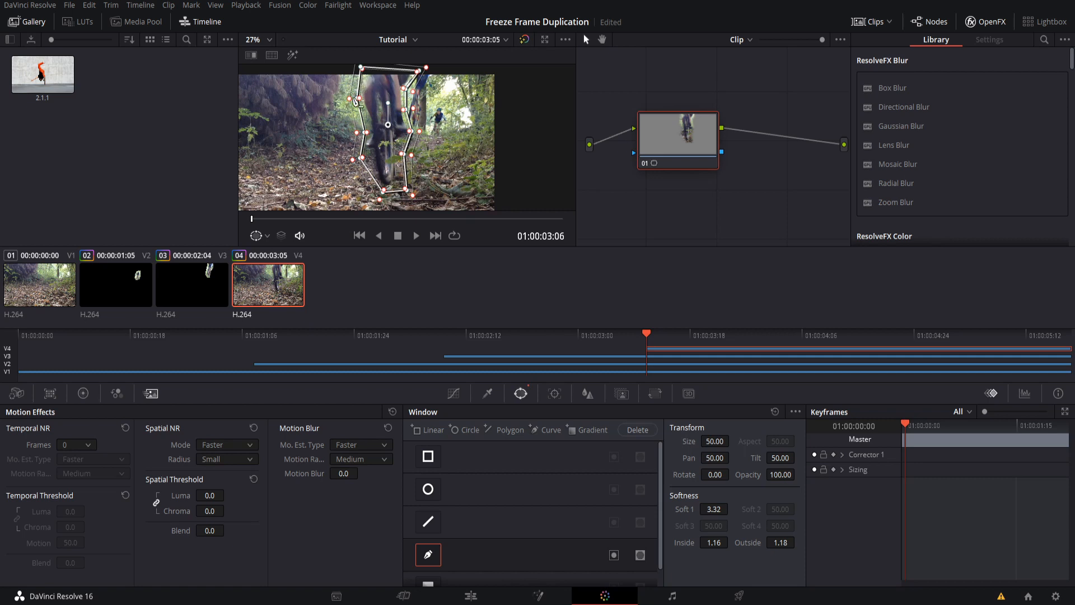
{"action": "left_click_drag", "start_coordinate": [677, 132], "coordinate": [661, 128]}
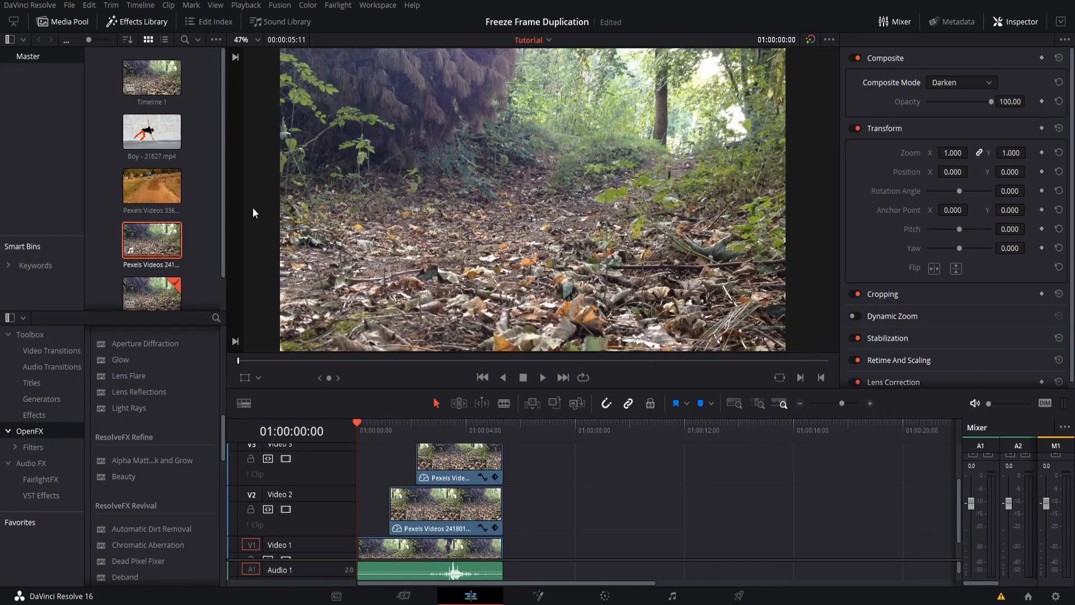
{"action": "mouse_move", "coordinate": [544, 384]}
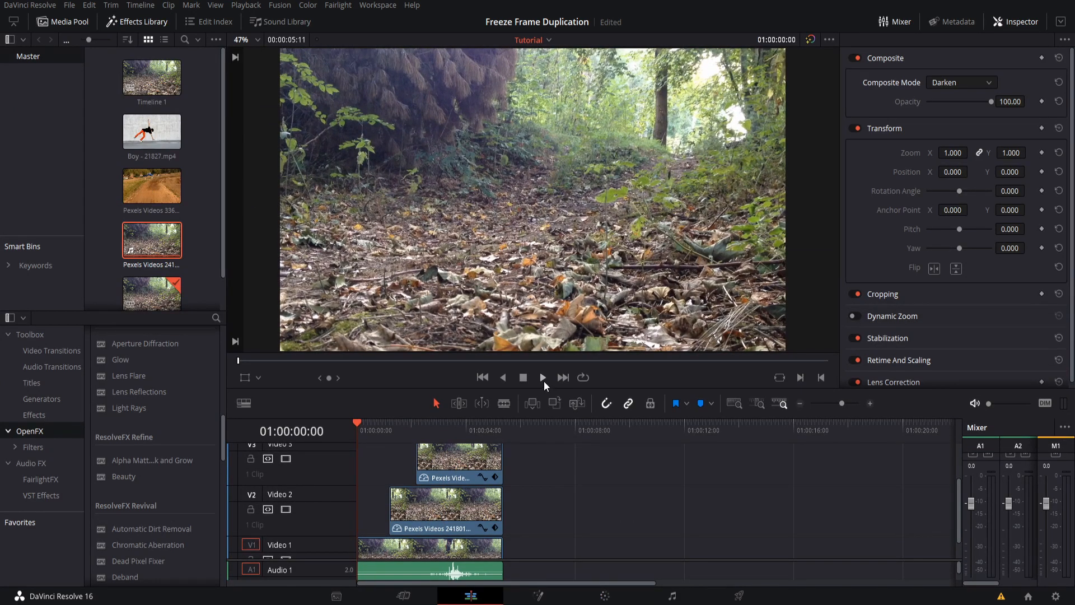
Step: Play back the composite showing three frozen riders over the moving clip
{"action": "left_click", "coordinate": [543, 376]}
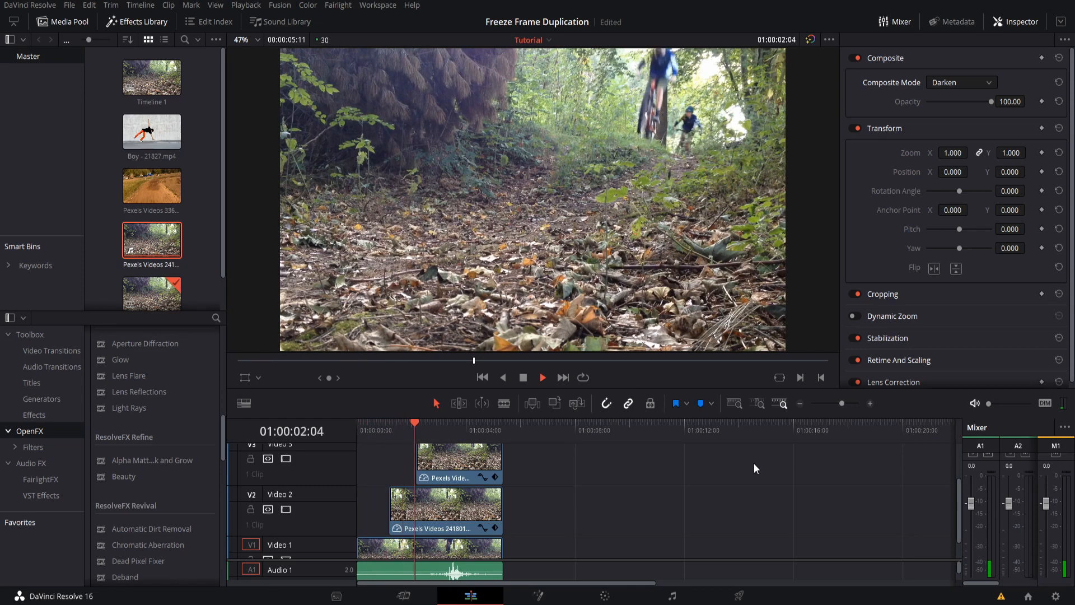